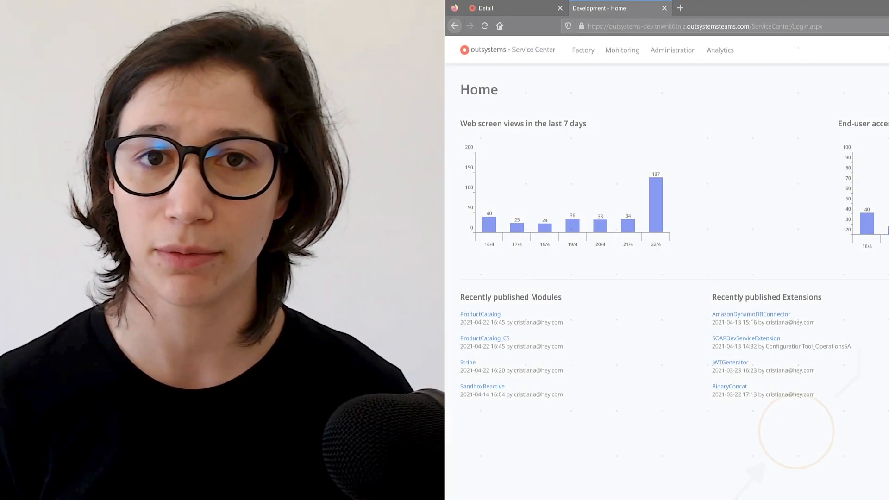
{"action": "mouse_move", "coordinate": [583, 50]}
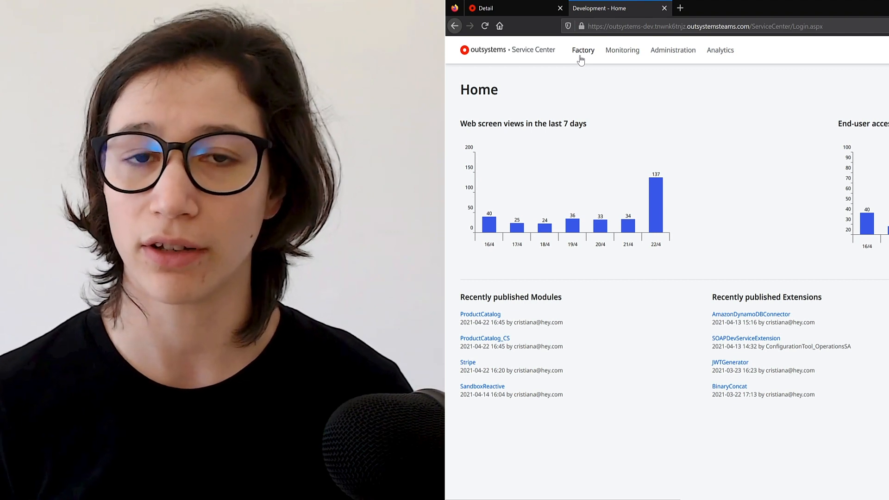
{"action": "mouse_move", "coordinate": [622, 50]}
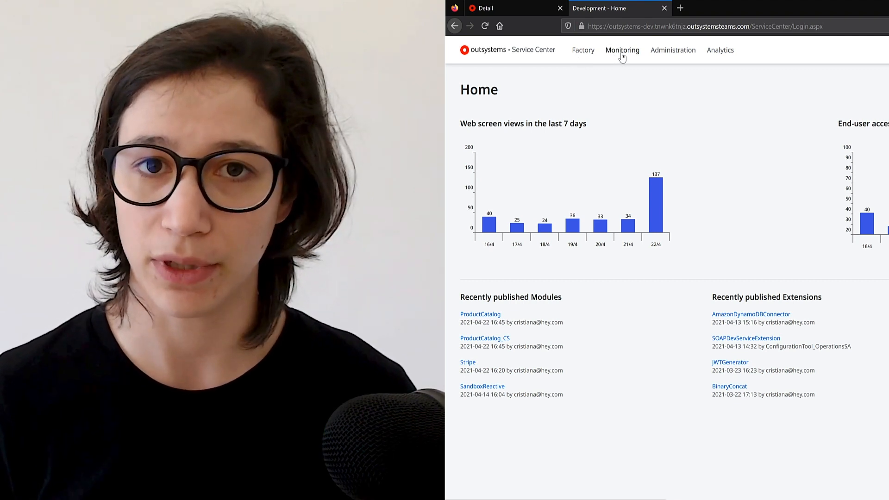
{"action": "mouse_move", "coordinate": [627, 74]}
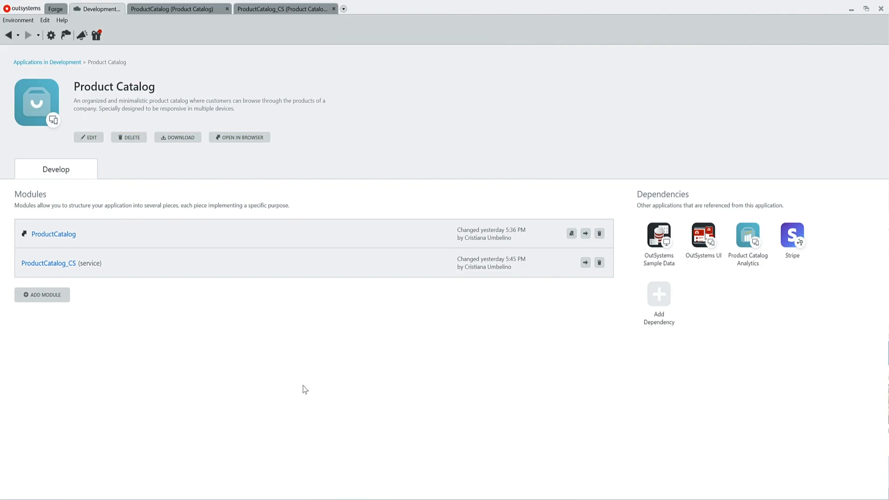
{"action": "mouse_move", "coordinate": [217, 199]}
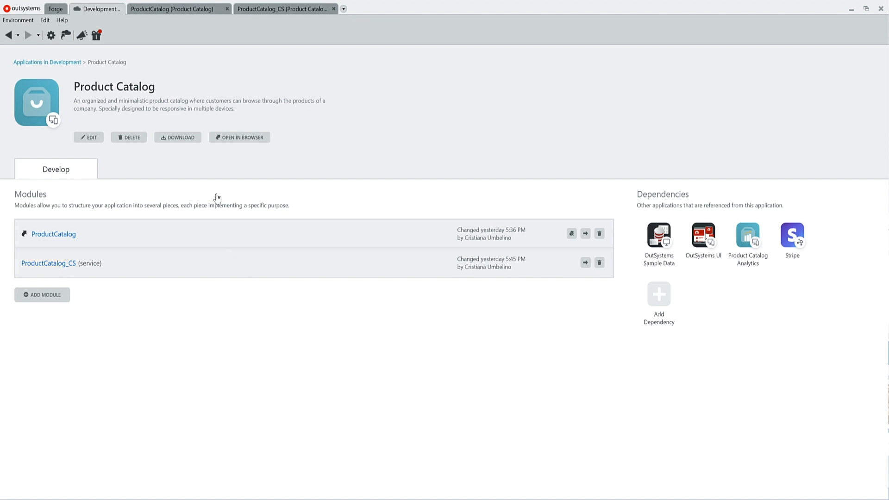
{"action": "mouse_move", "coordinate": [119, 239]}
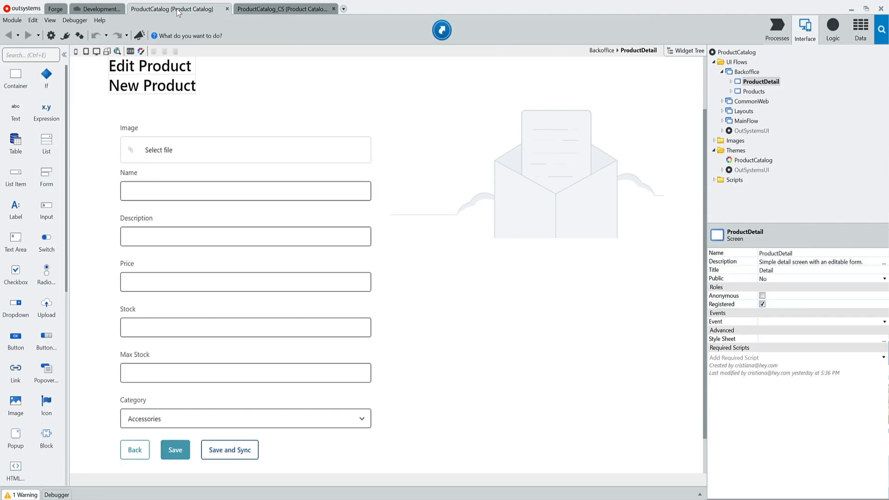
Show the ProductCatalog module's ProductDetail screen with the New Product edit form.
{"action": "left_click", "coordinate": [245, 280]}
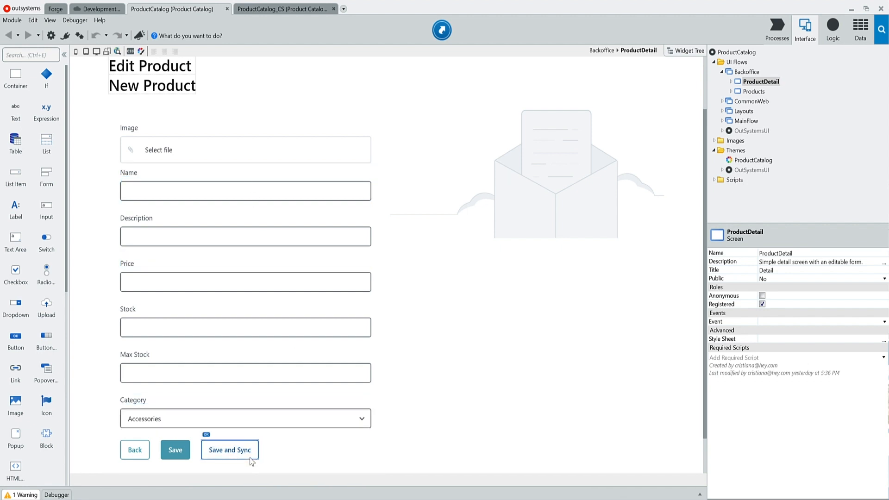
{"action": "mouse_move", "coordinate": [257, 454]}
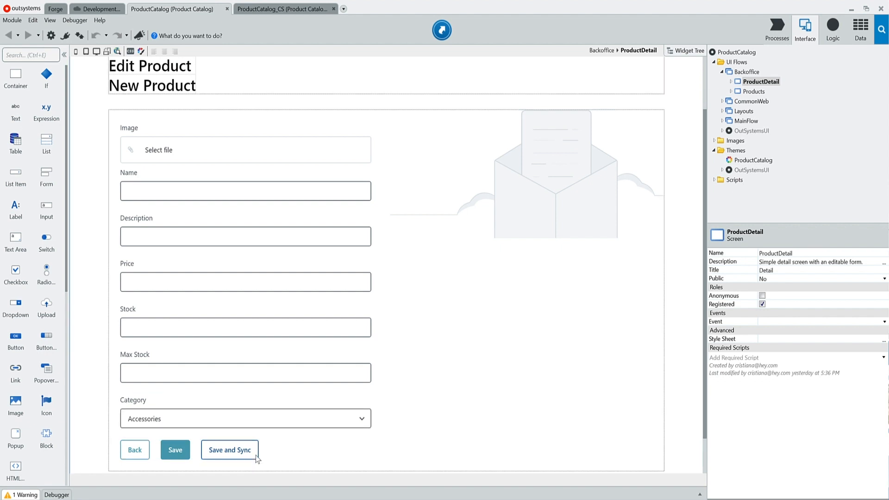
Open the SaveAndSyncOnClick client action behind the Save and Sync button.
{"action": "double_click", "coordinate": [229, 449]}
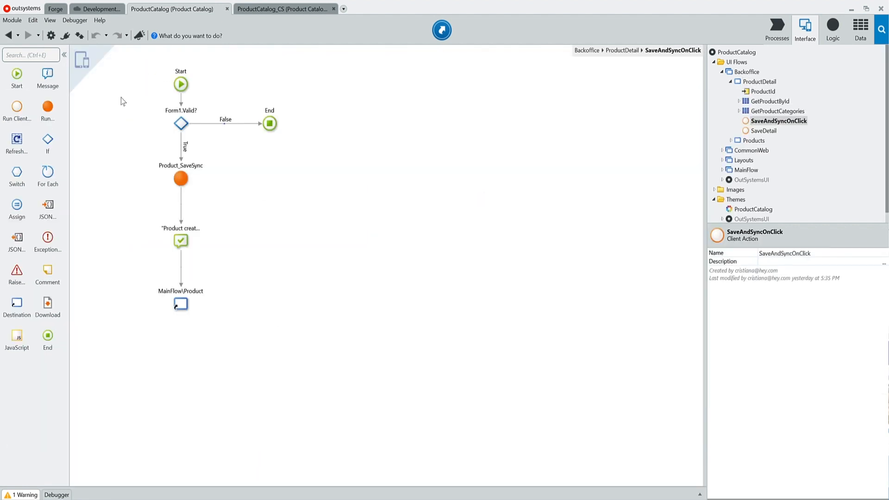
{"action": "mouse_move", "coordinate": [207, 127]}
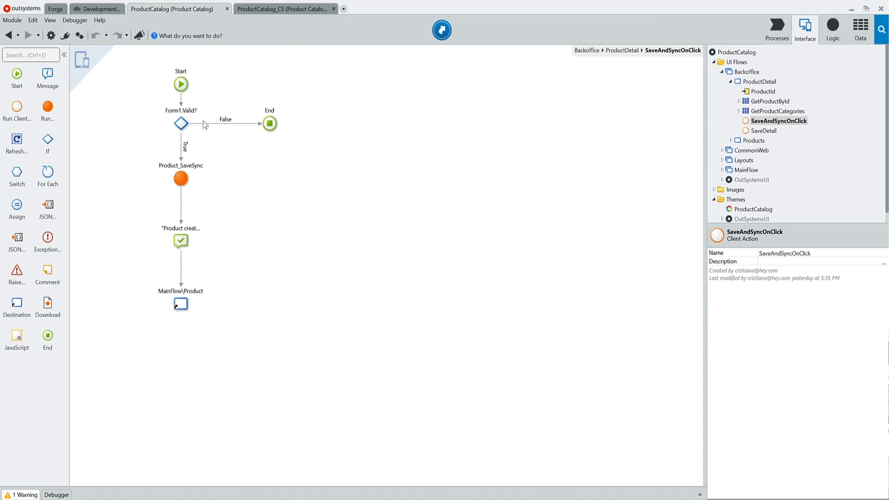
{"action": "mouse_move", "coordinate": [180, 177]}
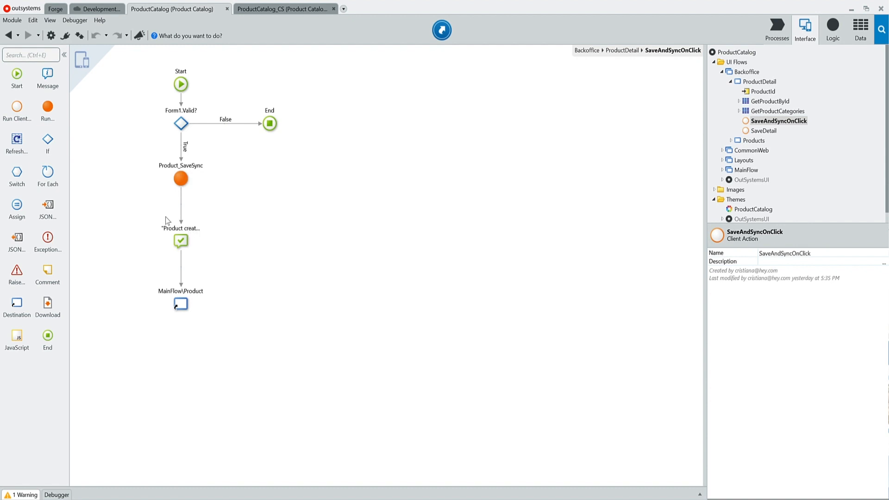
{"action": "mouse_move", "coordinate": [275, 8]}
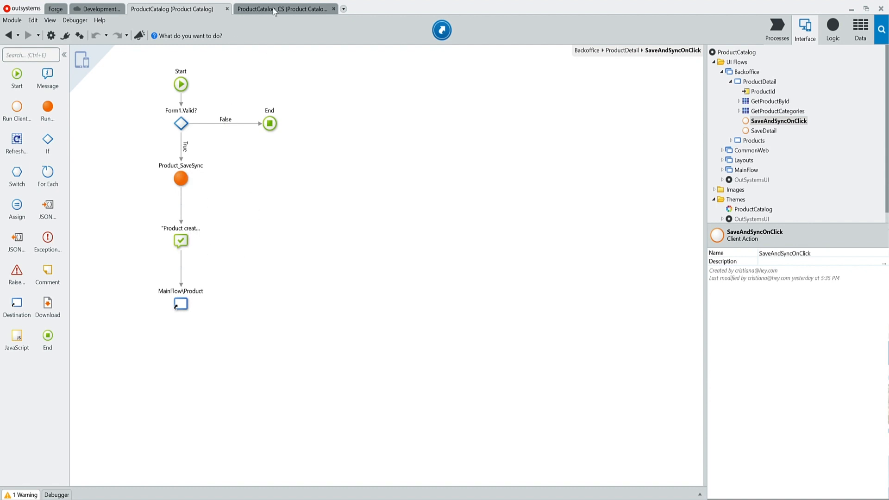
{"action": "mouse_move", "coordinate": [284, 9]}
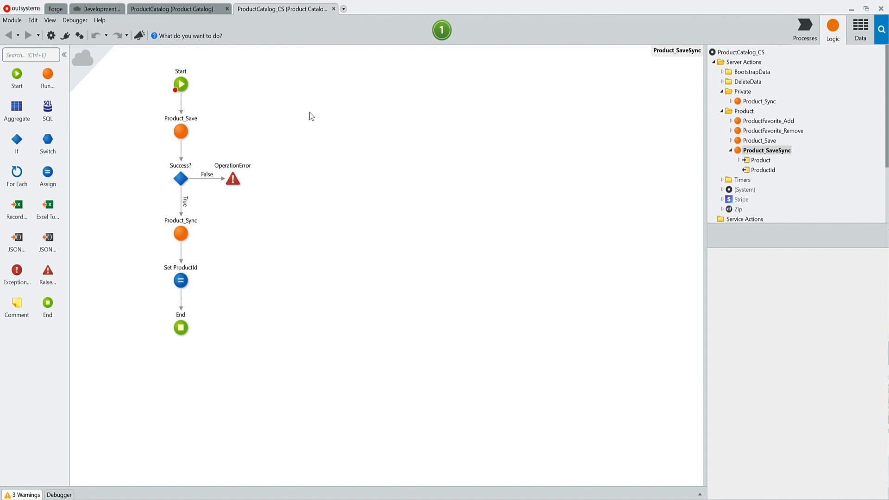
{"action": "mouse_move", "coordinate": [247, 136]}
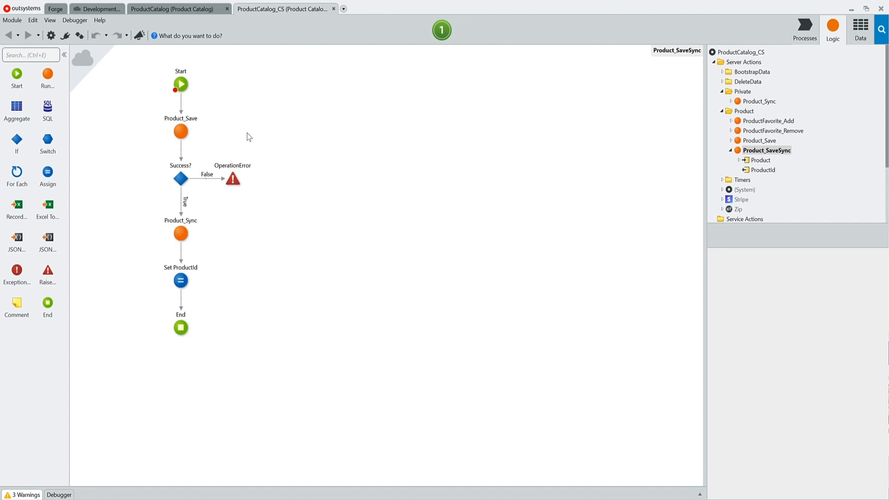
{"action": "mouse_move", "coordinate": [251, 197]}
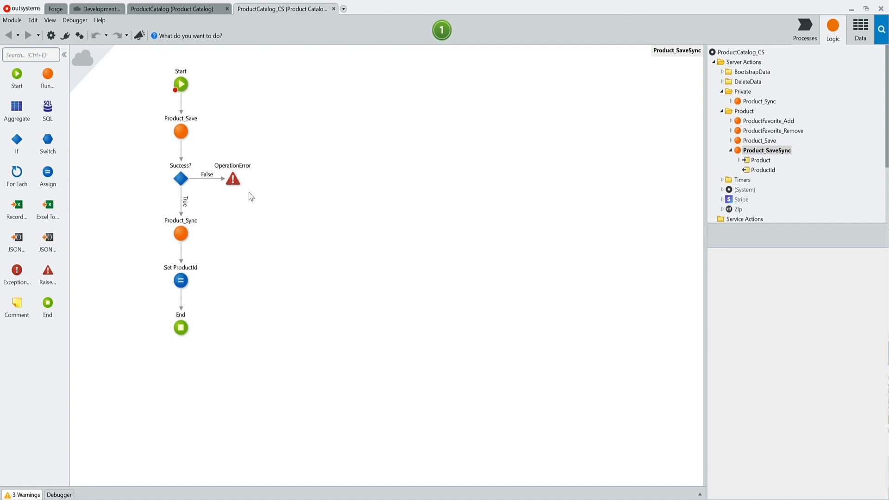
{"action": "mouse_move", "coordinate": [176, 207]}
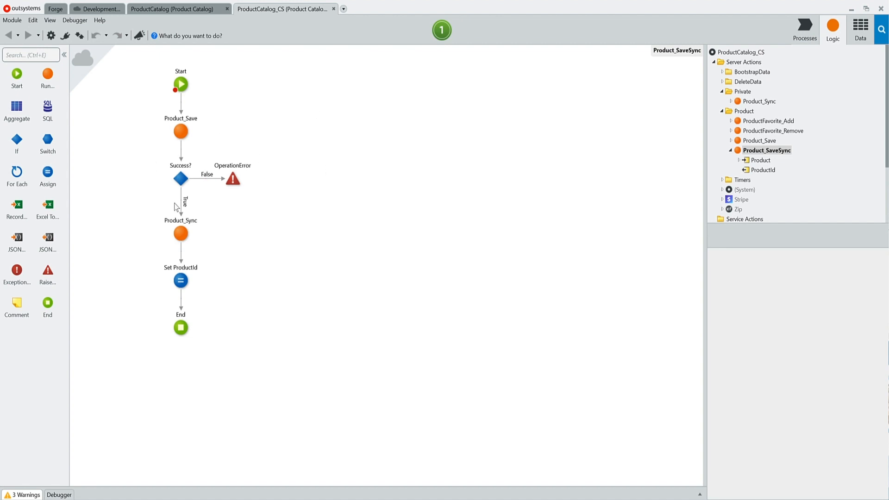
{"action": "mouse_move", "coordinate": [180, 233]}
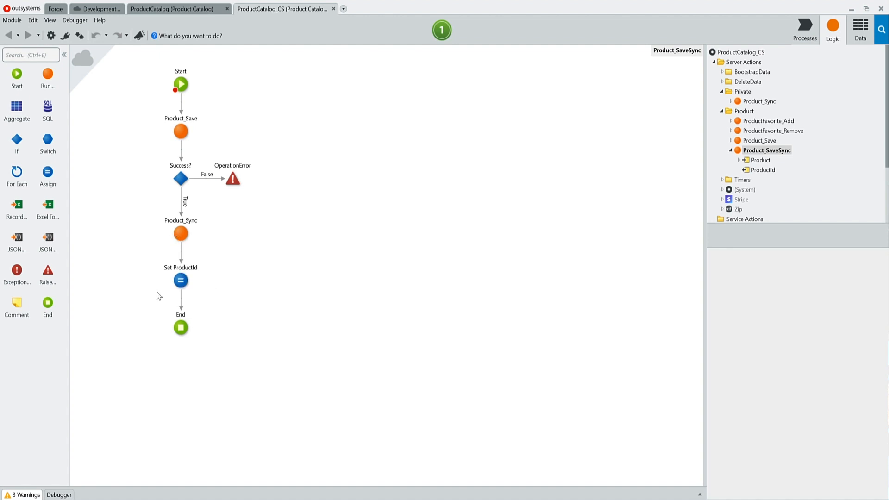
{"action": "mouse_move", "coordinate": [161, 288]}
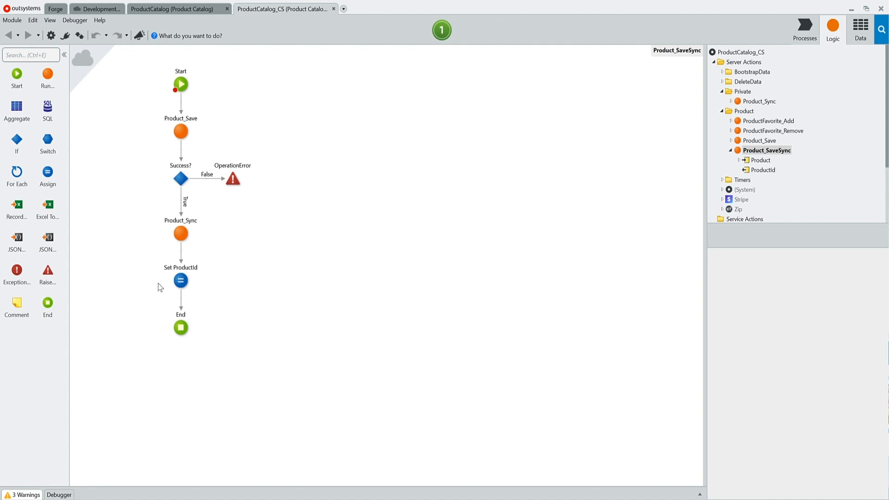
In the running app, create a new product named 'Bose QC' and save and sync it, hitting a foreign key error.
{"action": "left_click", "coordinate": [805, 30]}
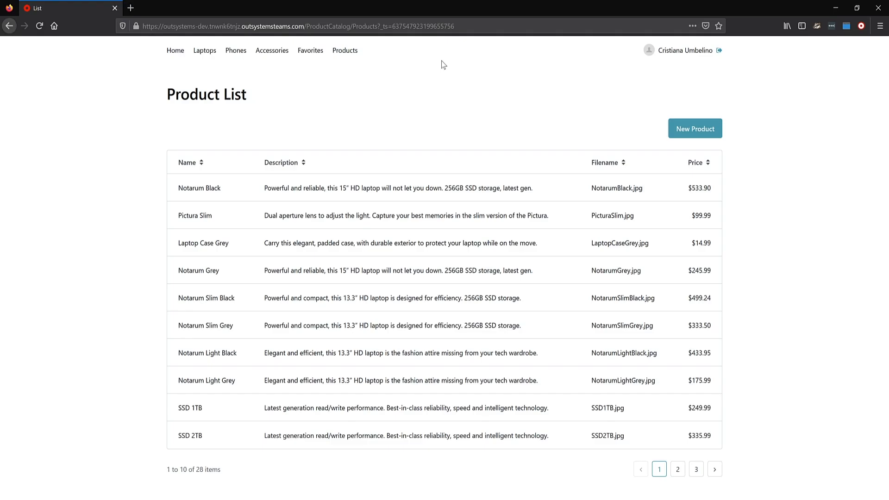
{"action": "mouse_move", "coordinate": [326, 131]}
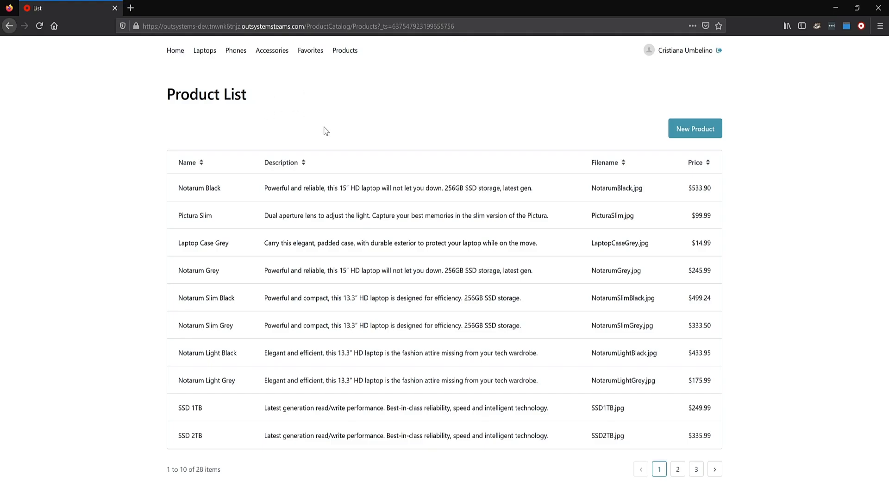
{"action": "mouse_move", "coordinate": [313, 109]}
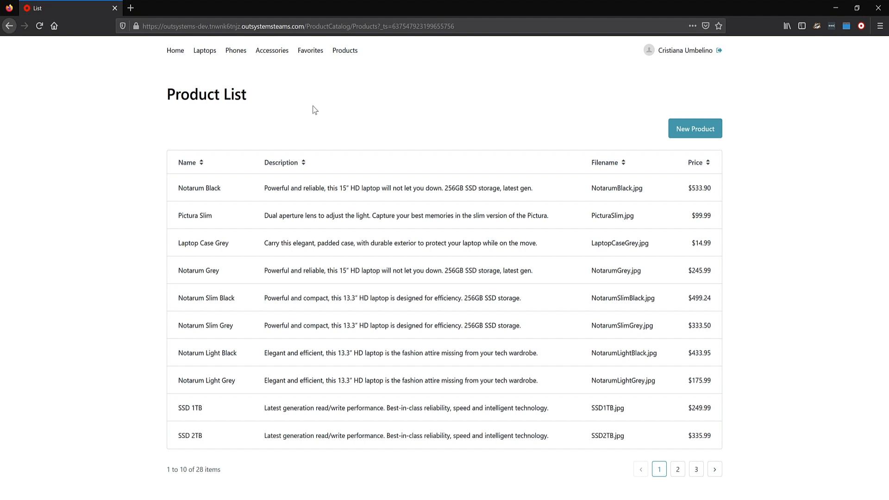
{"action": "left_click", "coordinate": [695, 128]}
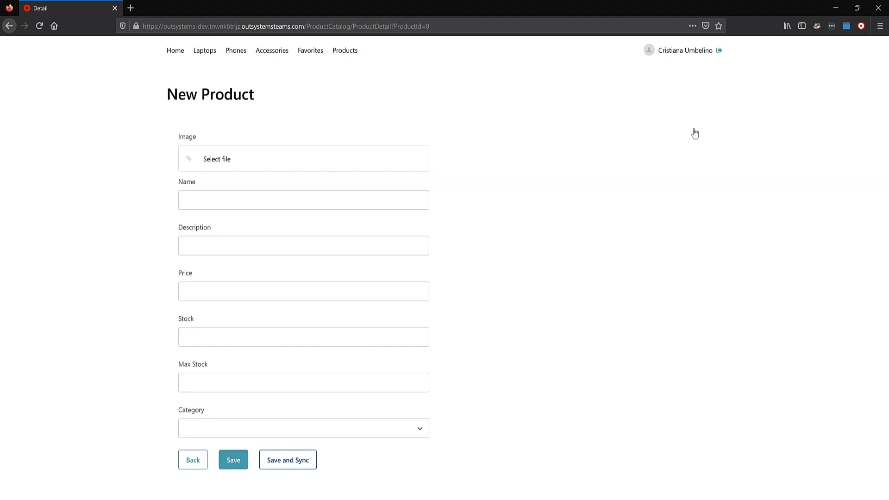
{"action": "left_click", "coordinate": [303, 428]}
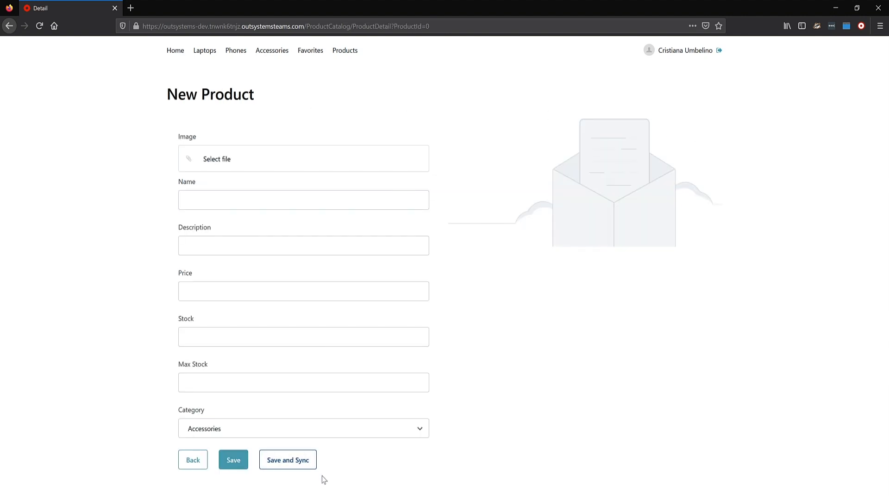
{"action": "type", "text": "Bose QC"}
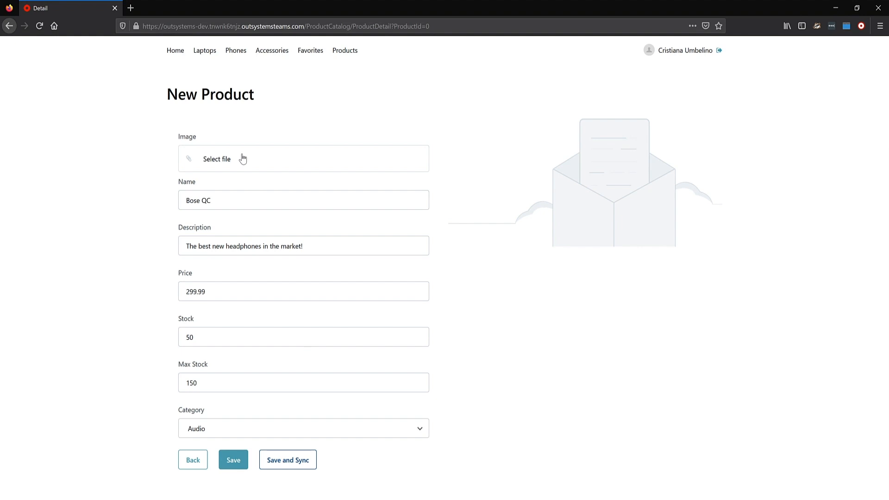
{"action": "left_click", "coordinate": [288, 459]}
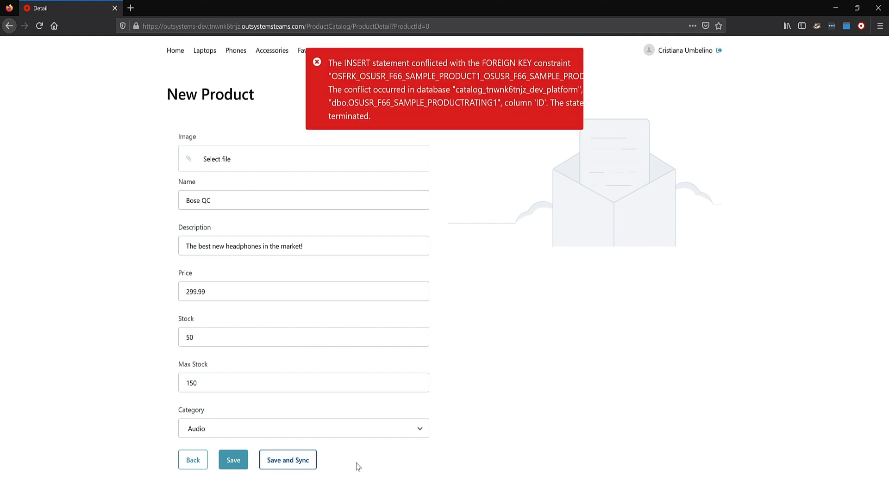
{"action": "mouse_move", "coordinate": [495, 173]}
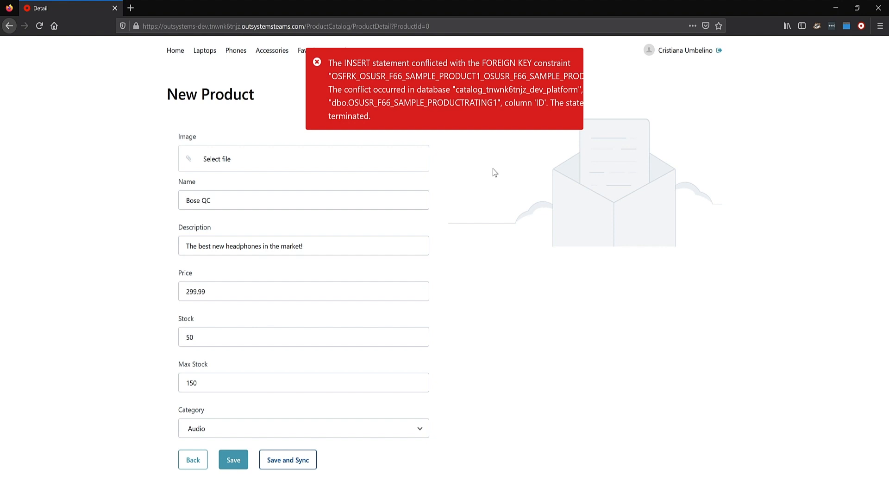
{"action": "mouse_move", "coordinate": [463, 124]}
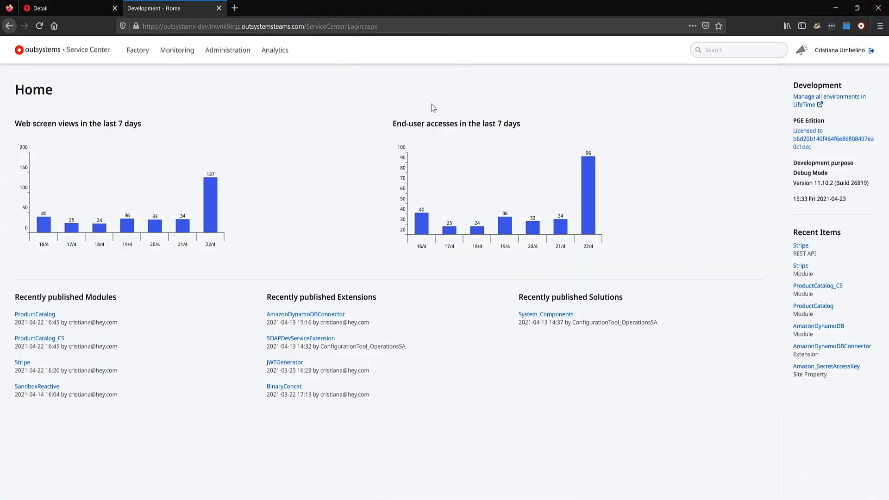
{"action": "mouse_move", "coordinate": [136, 75]}
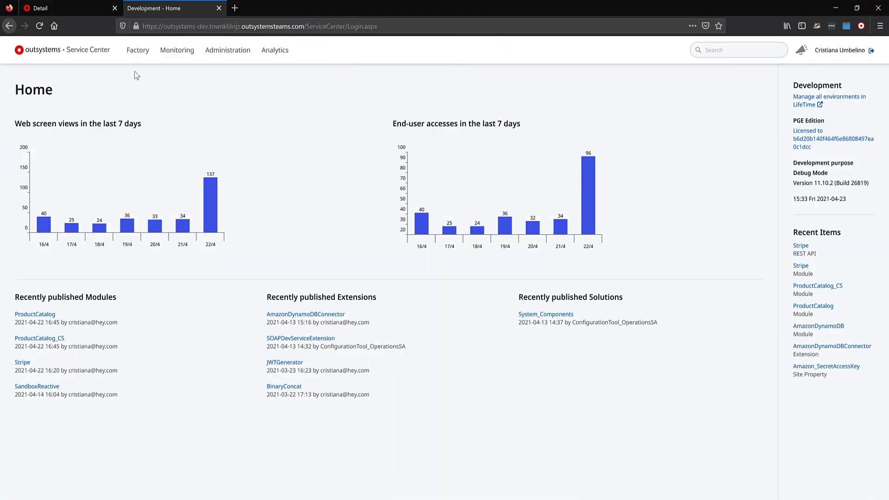
{"action": "mouse_move", "coordinate": [137, 50]}
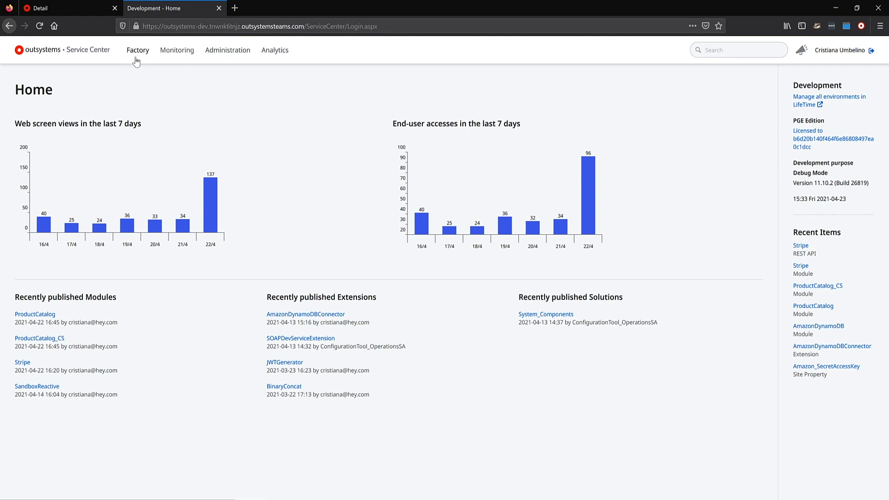
{"action": "mouse_move", "coordinate": [176, 50]}
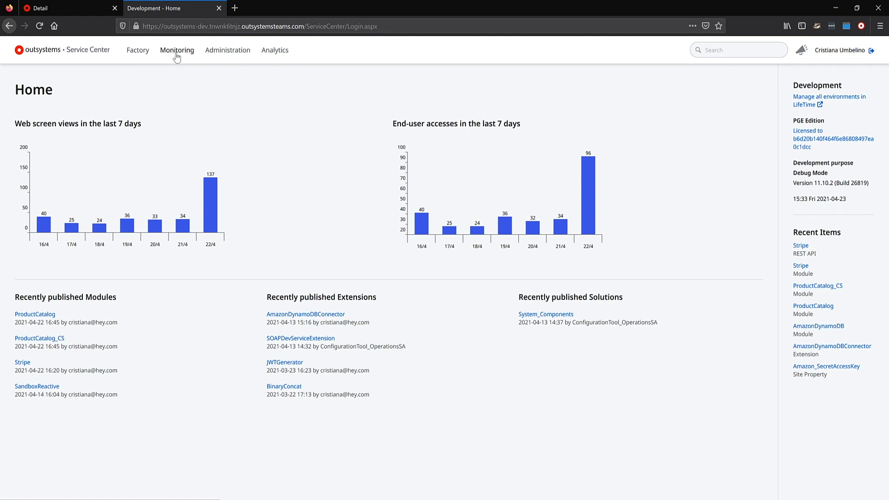
{"action": "mouse_move", "coordinate": [225, 61]}
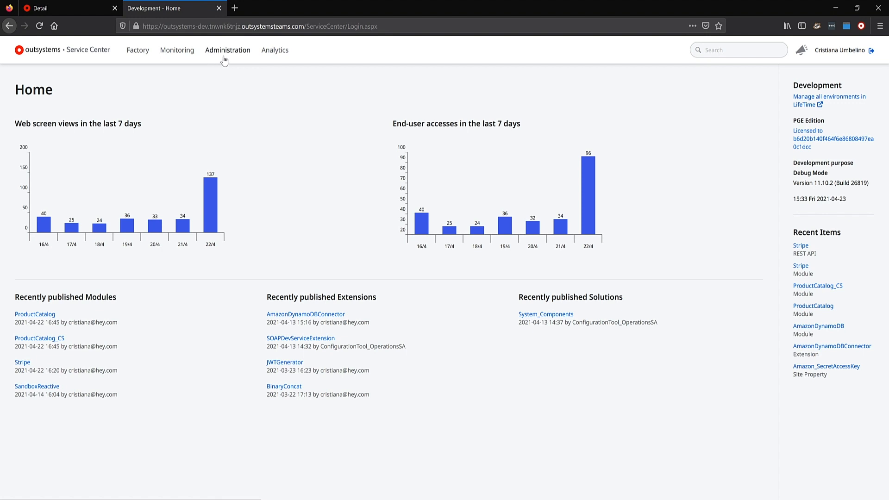
{"action": "mouse_move", "coordinate": [183, 74]}
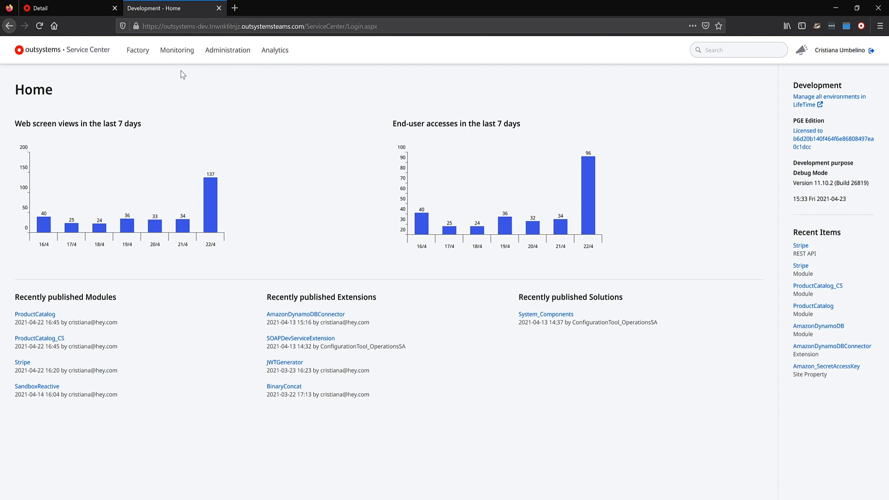
{"action": "mouse_move", "coordinate": [177, 50]}
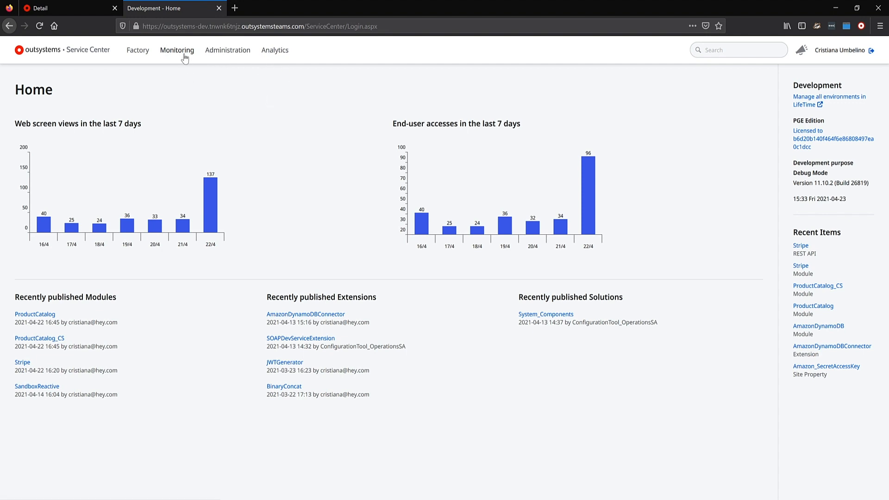
Open the Error Log and view the detail of the 15:32:49 ProductCatalog foreign key error.
{"action": "left_click", "coordinate": [176, 50]}
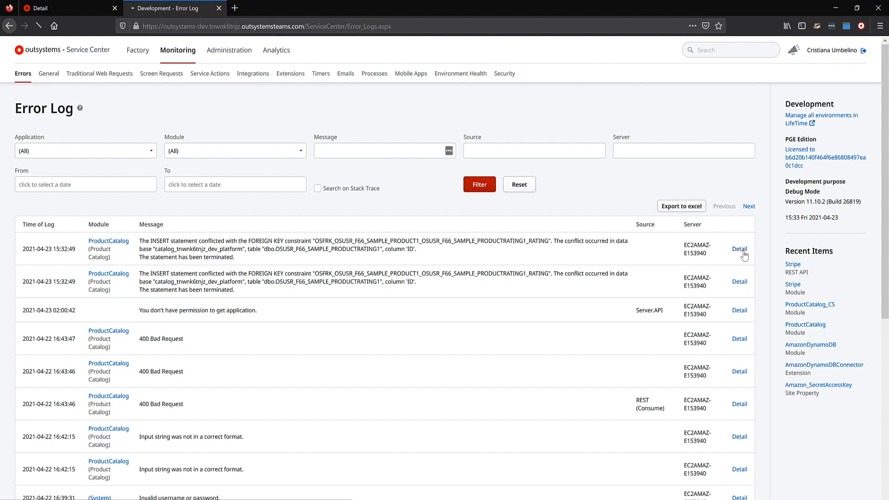
{"action": "left_click", "coordinate": [741, 249]}
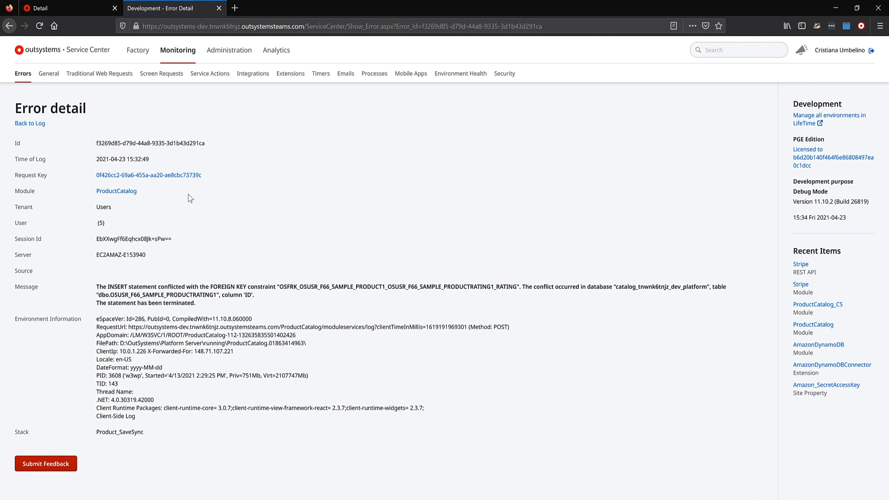
{"action": "mouse_move", "coordinate": [258, 156]}
{"action": "type", "text": "pr"}
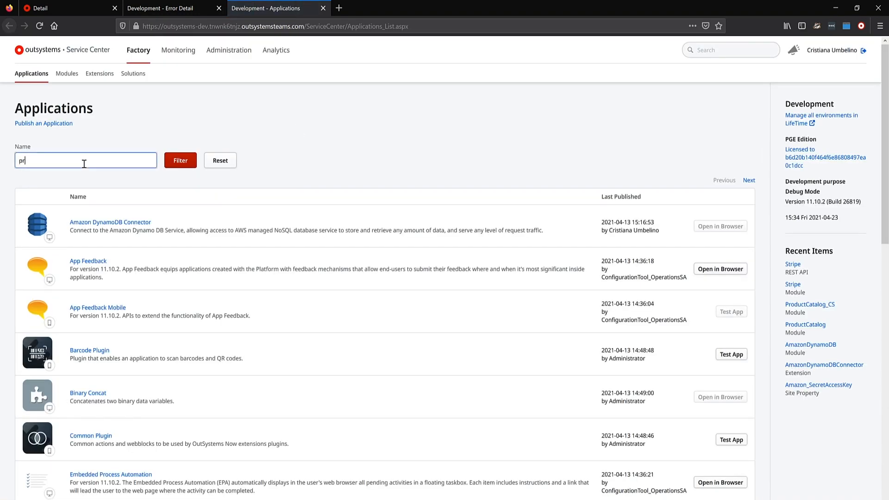
Filter applications to Product Catalog, open its ProductCatalog module and list its dependencies.
{"action": "left_click", "coordinate": [182, 160]}
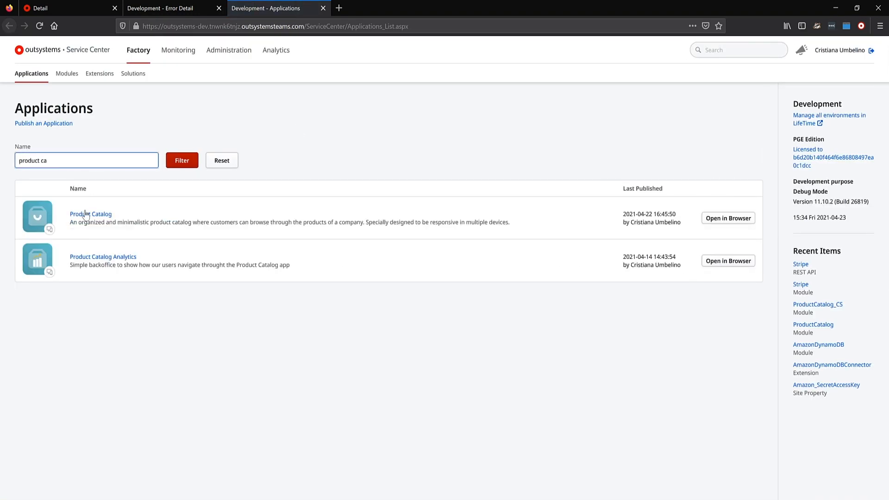
{"action": "left_click", "coordinate": [90, 214]}
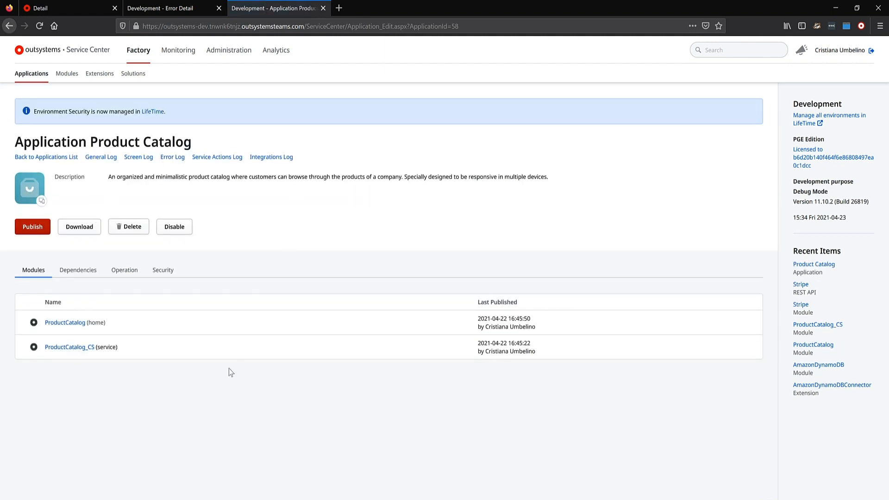
{"action": "mouse_move", "coordinate": [221, 359]}
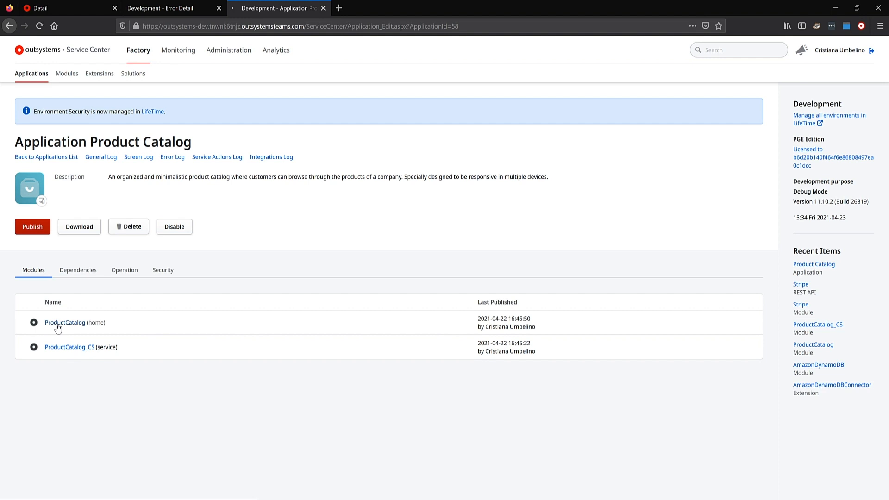
{"action": "left_click", "coordinate": [65, 322]}
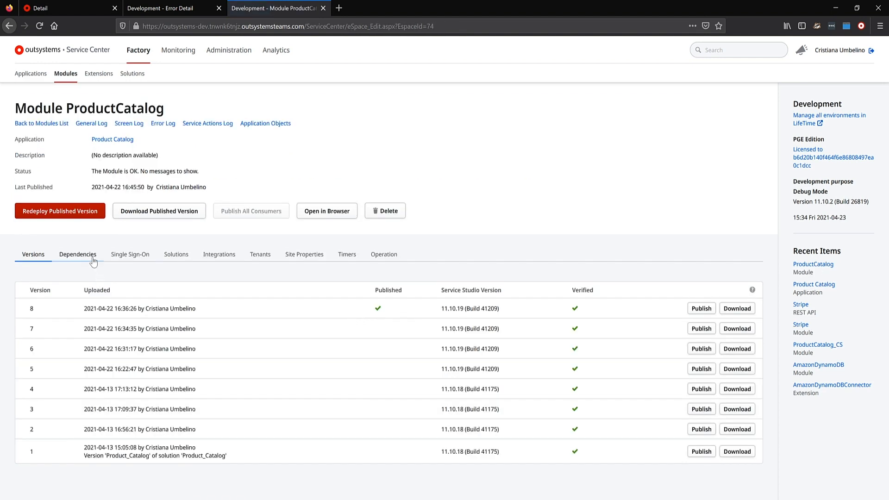
{"action": "left_click", "coordinate": [78, 255]}
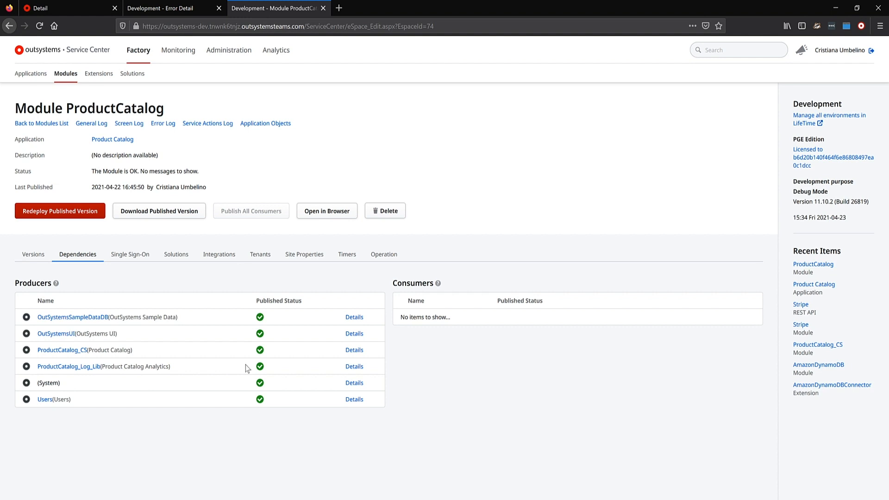
Open the ProductCatalog_CS producer module and show its dependencies, including Stripe and Zip.
{"action": "left_click", "coordinate": [60, 350]}
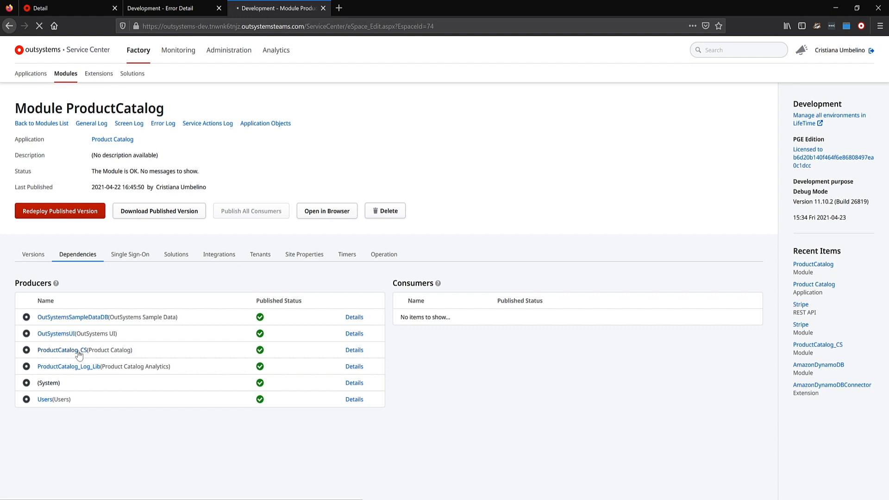
{"action": "left_click", "coordinate": [59, 350]}
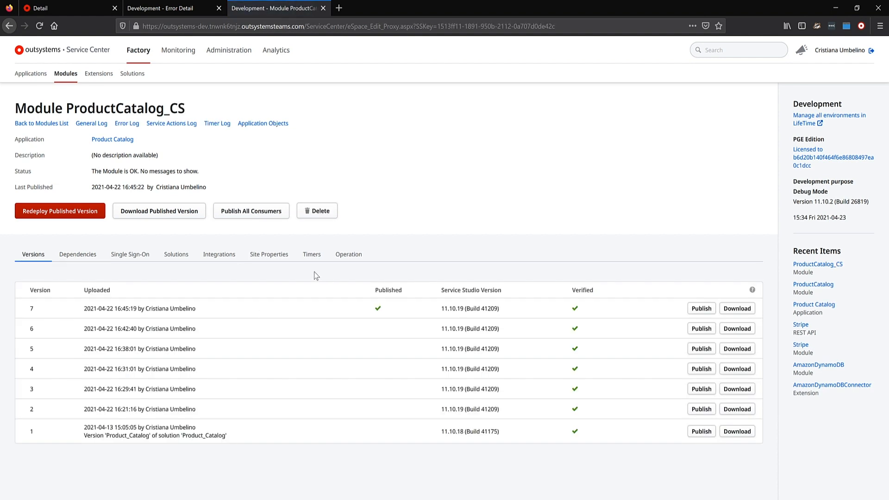
{"action": "left_click", "coordinate": [78, 254]}
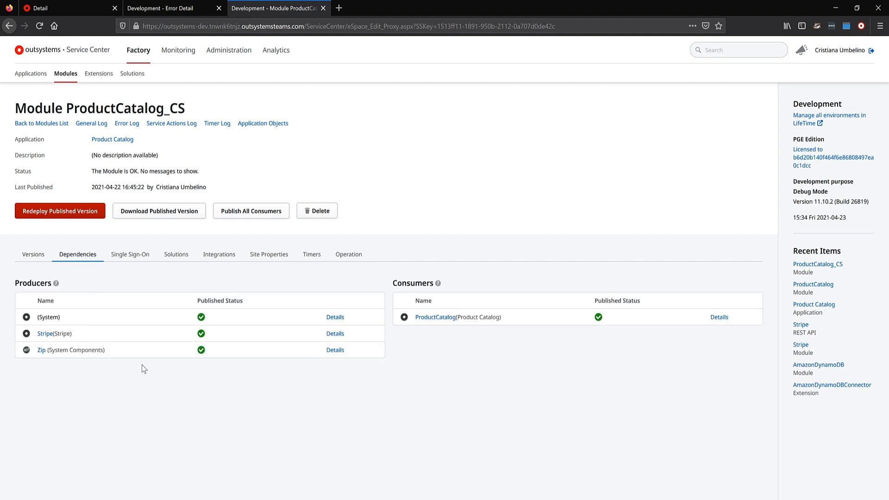
{"action": "mouse_move", "coordinate": [499, 367]}
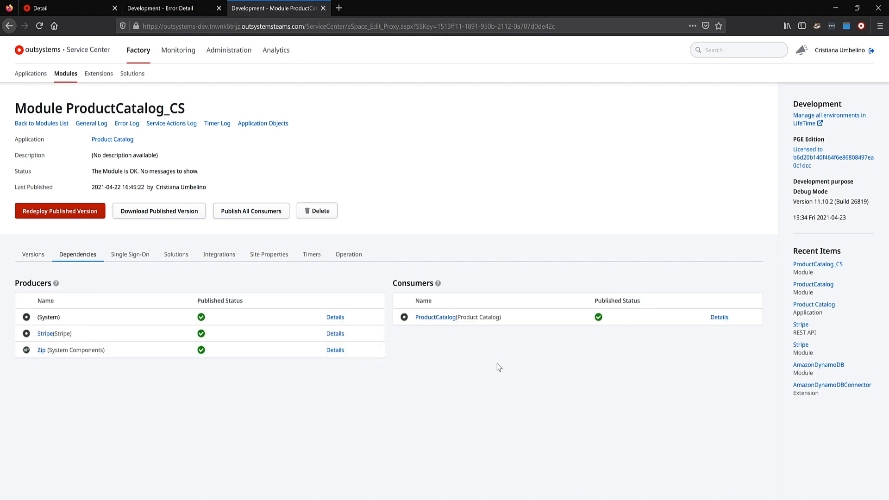
{"action": "mouse_move", "coordinate": [500, 363]}
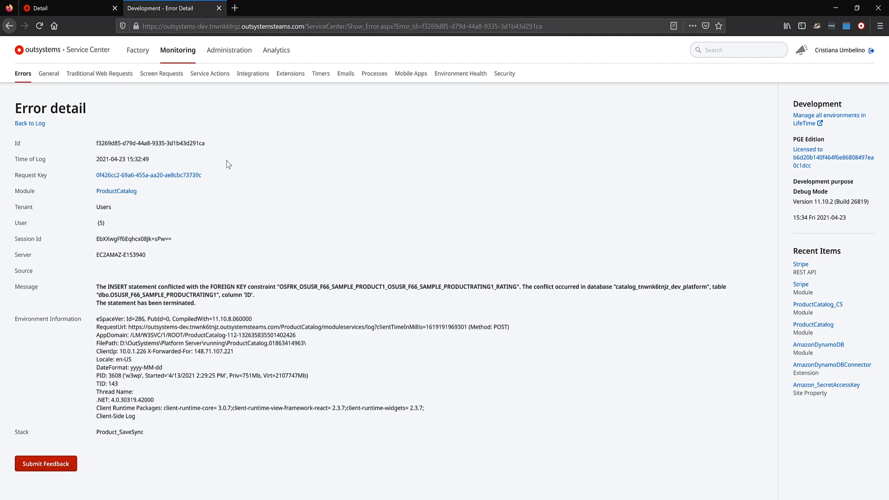
{"action": "mouse_move", "coordinate": [604, 306]}
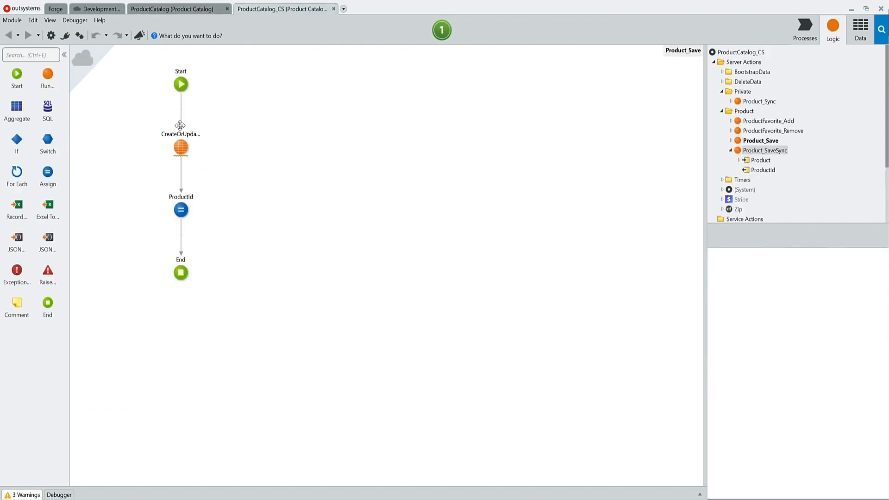
Open the Product_SaveSync server action under Server Actions > Product in ProductCatalog_CS.
{"action": "left_click", "coordinate": [181, 147]}
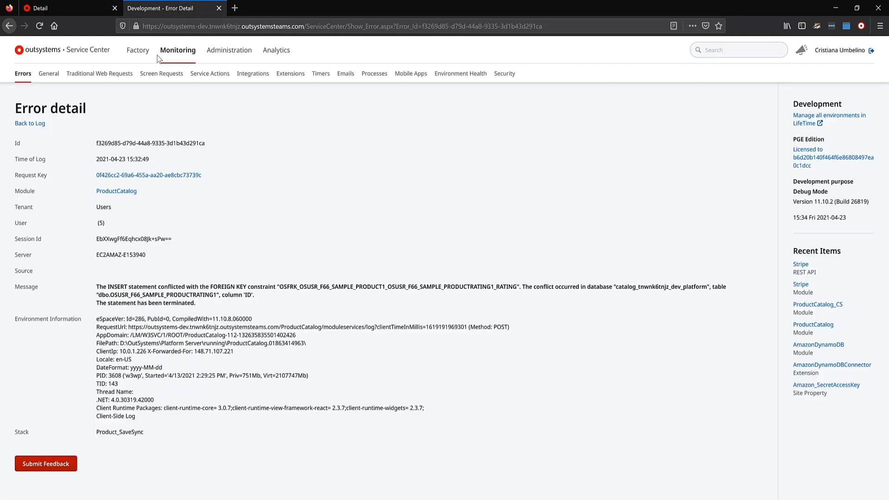
From Factory, open the warned ProductCatalog module and redeploy its published version.
{"action": "left_click", "coordinate": [138, 50]}
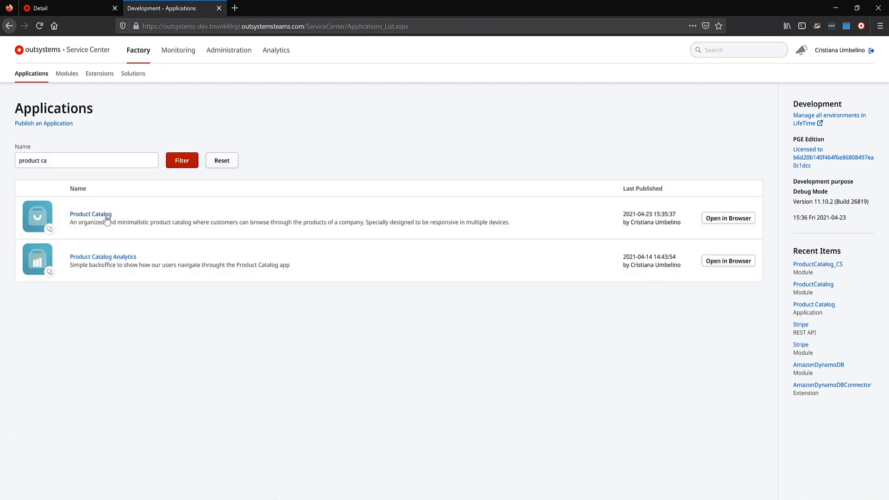
{"action": "left_click", "coordinate": [90, 214]}
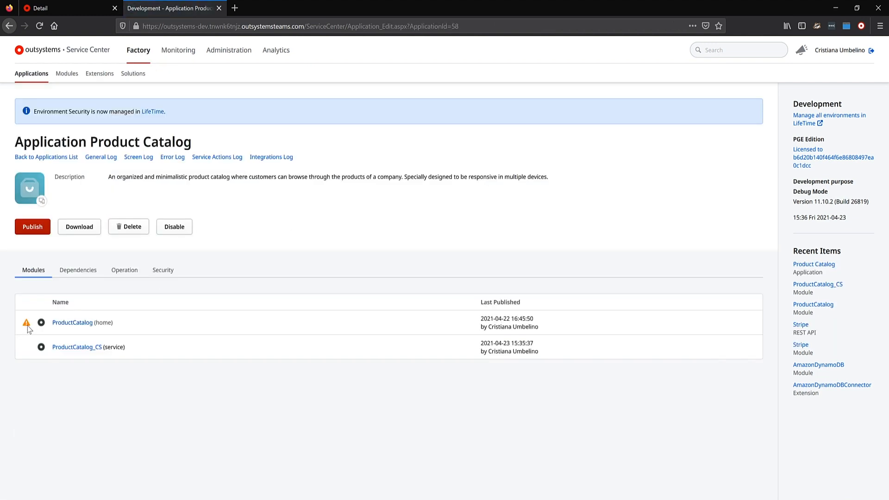
{"action": "mouse_move", "coordinate": [72, 322]}
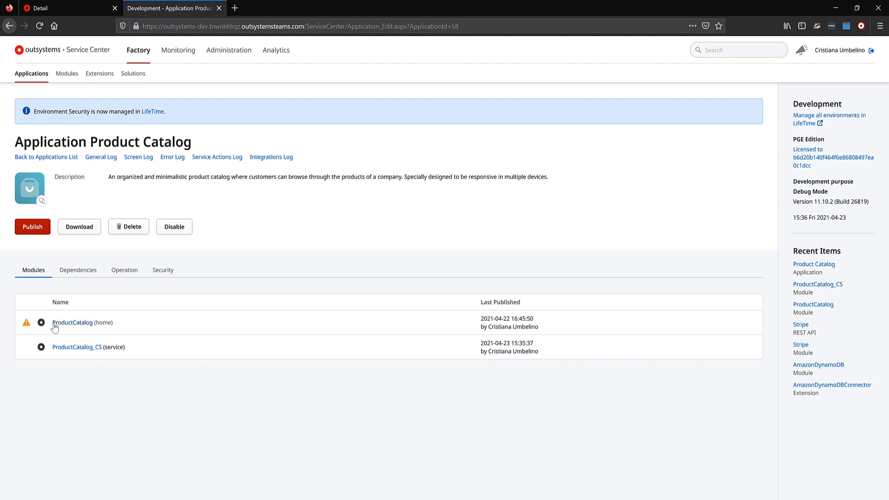
{"action": "left_click", "coordinate": [72, 322]}
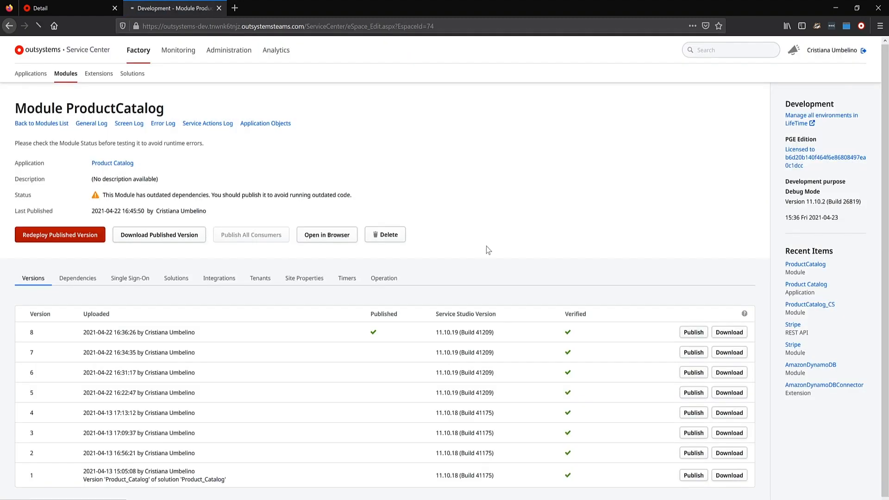
{"action": "left_click", "coordinate": [693, 331]}
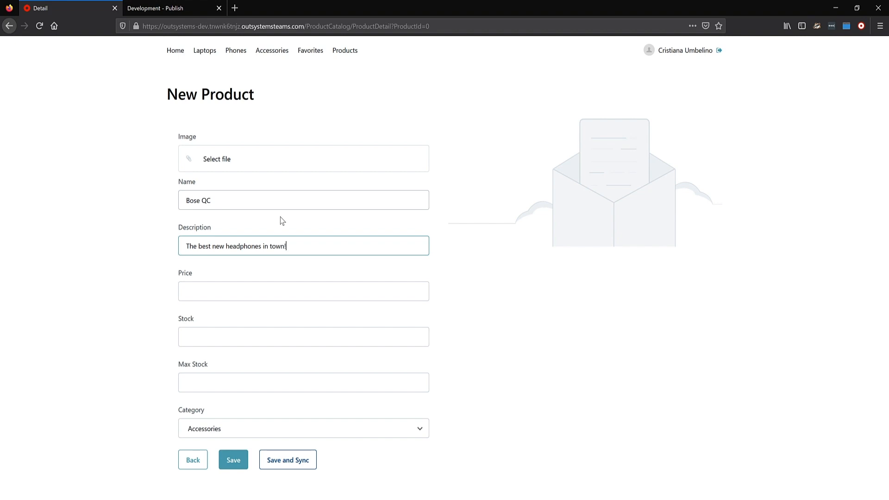
Save and sync the Bose QC product after the module publishes, getting a 400 Bad Request toast.
{"action": "left_click", "coordinate": [233, 460]}
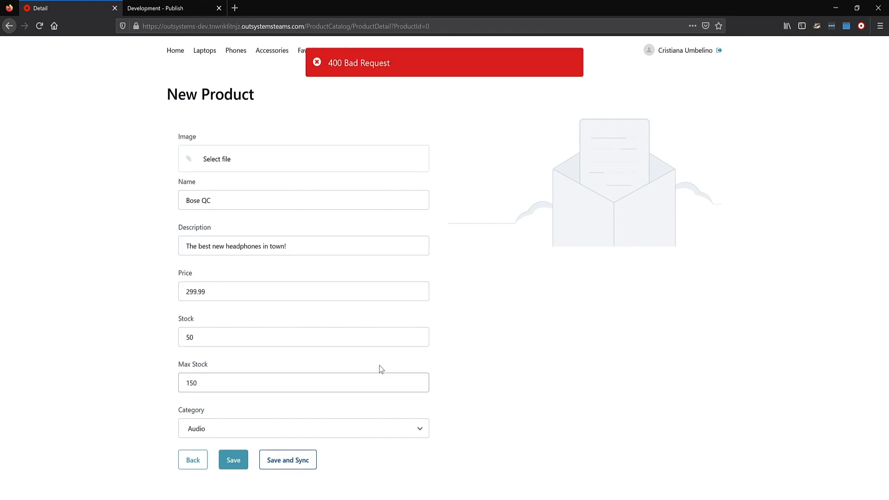
{"action": "mouse_move", "coordinate": [349, 246]}
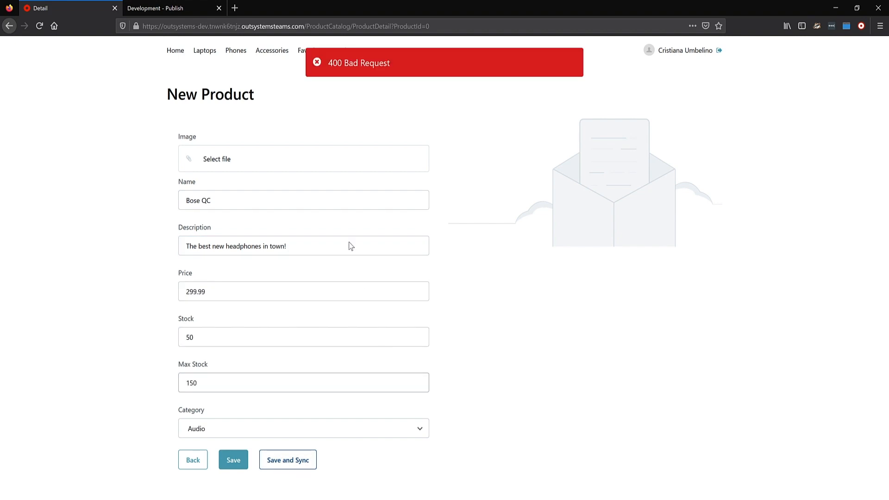
{"action": "mouse_move", "coordinate": [334, 130]}
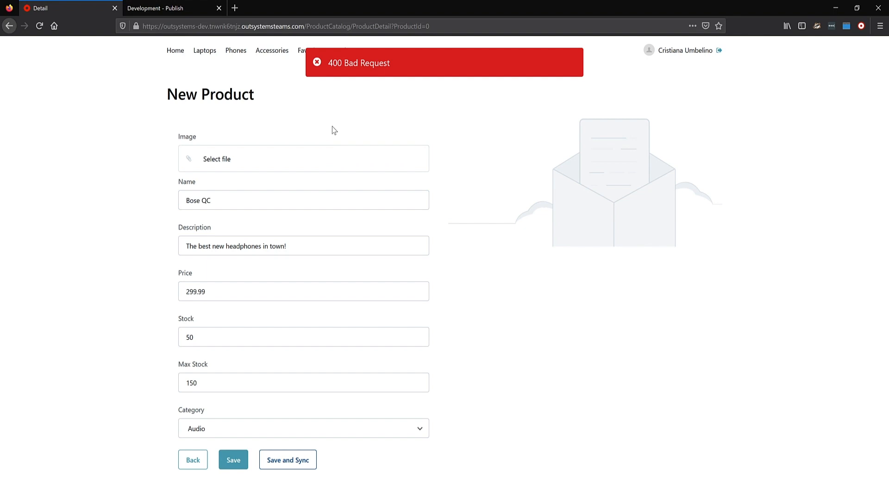
{"action": "mouse_move", "coordinate": [308, 116]}
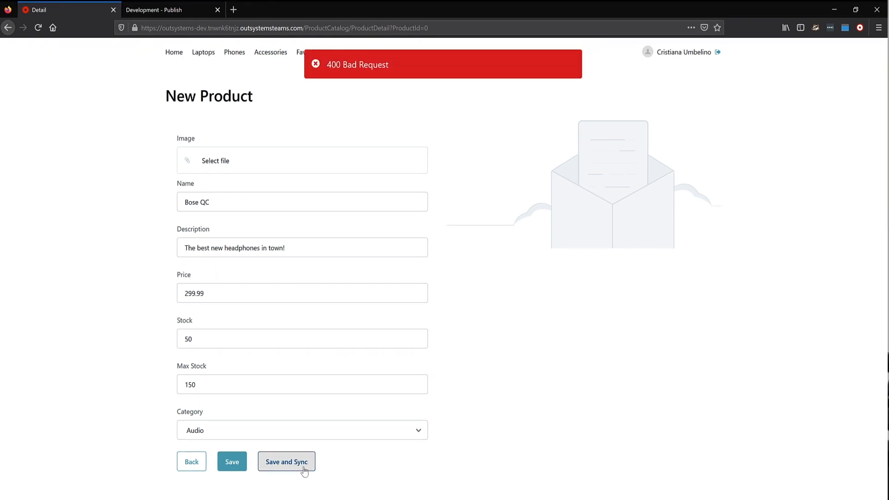
{"action": "mouse_move", "coordinate": [379, 371]}
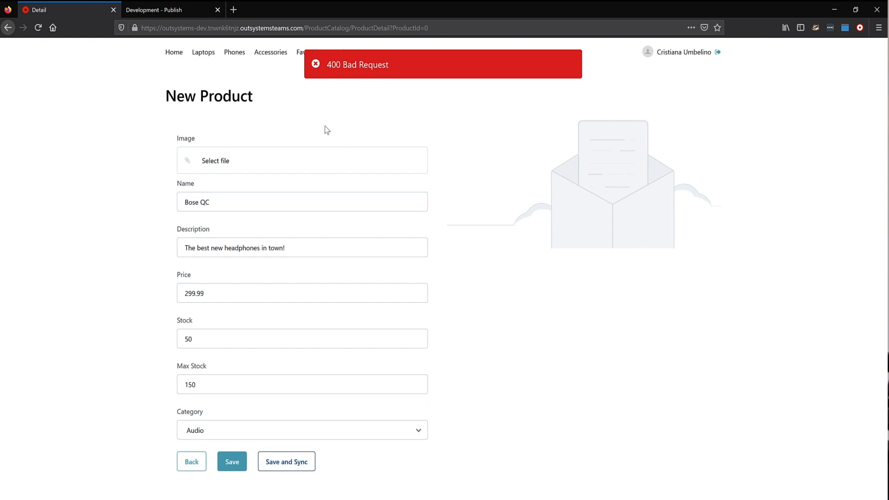
{"action": "mouse_move", "coordinate": [306, 117]}
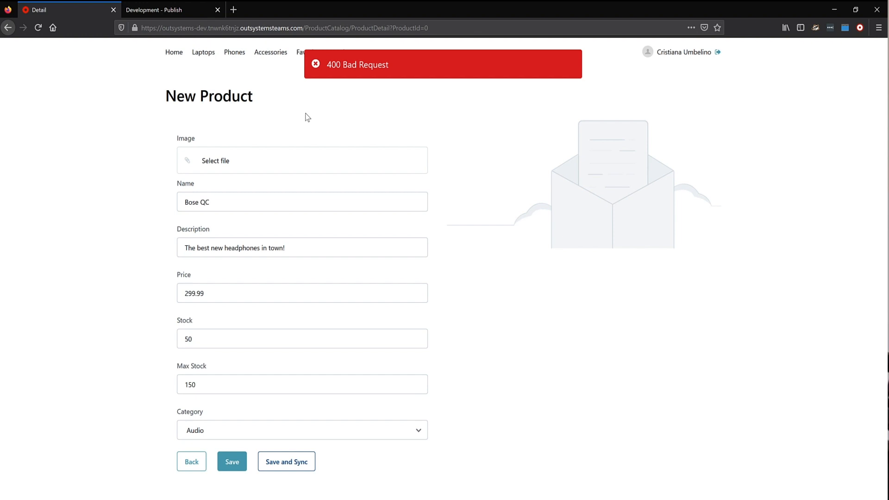
{"action": "left_click", "coordinate": [167, 10]}
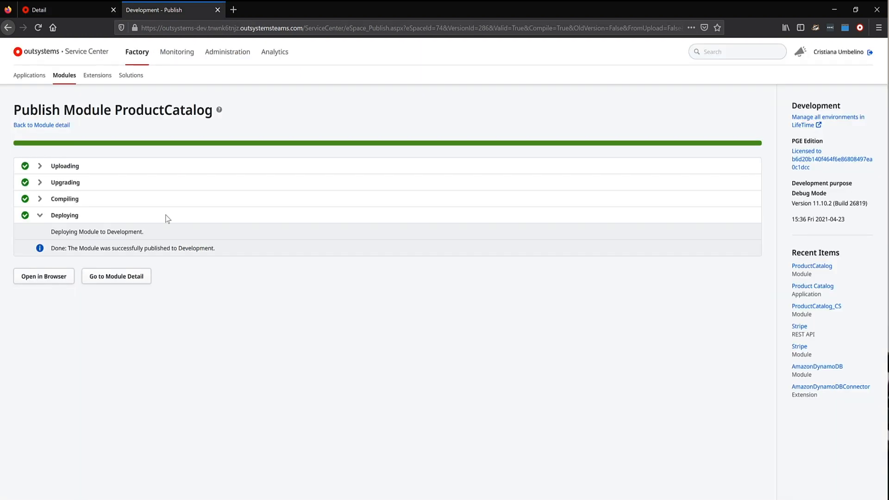
{"action": "left_click", "coordinate": [44, 276]}
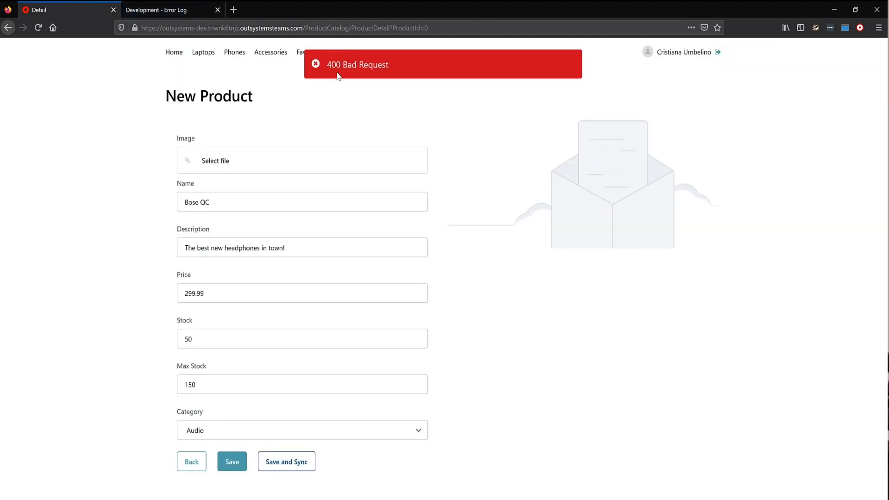
{"action": "mouse_move", "coordinate": [358, 83]}
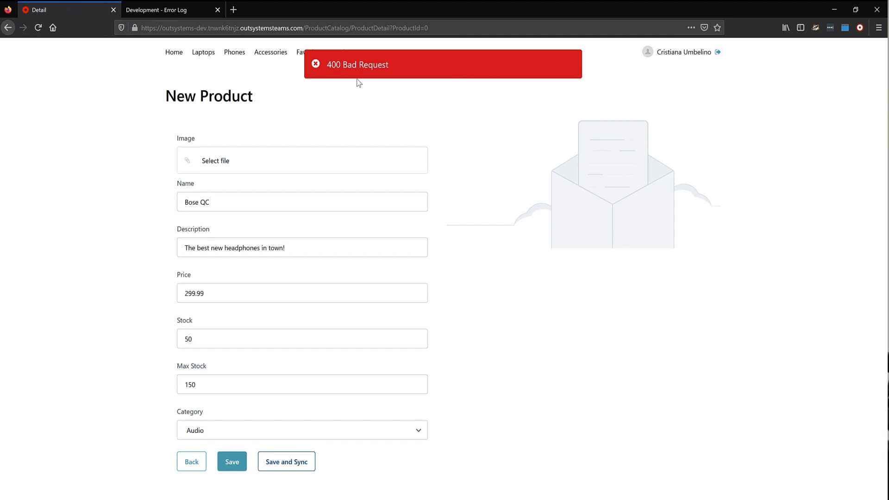
{"action": "mouse_move", "coordinate": [361, 77]}
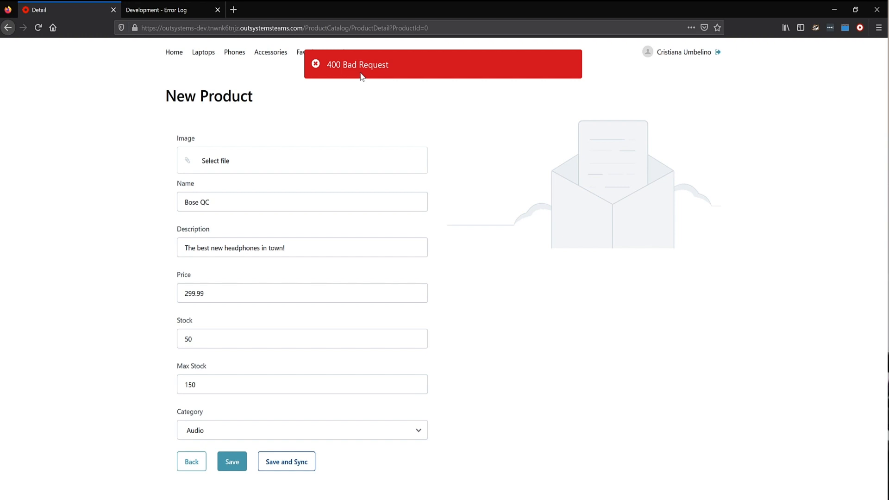
In the Error Log, view the detail of the REST (Consume) 400 Bad Request error from Stripe.
{"action": "left_click", "coordinate": [164, 10]}
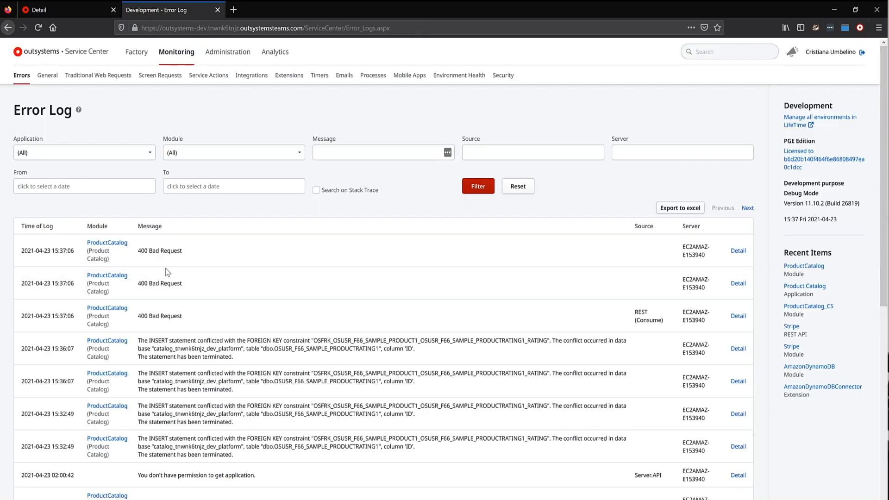
{"action": "mouse_move", "coordinate": [204, 256]}
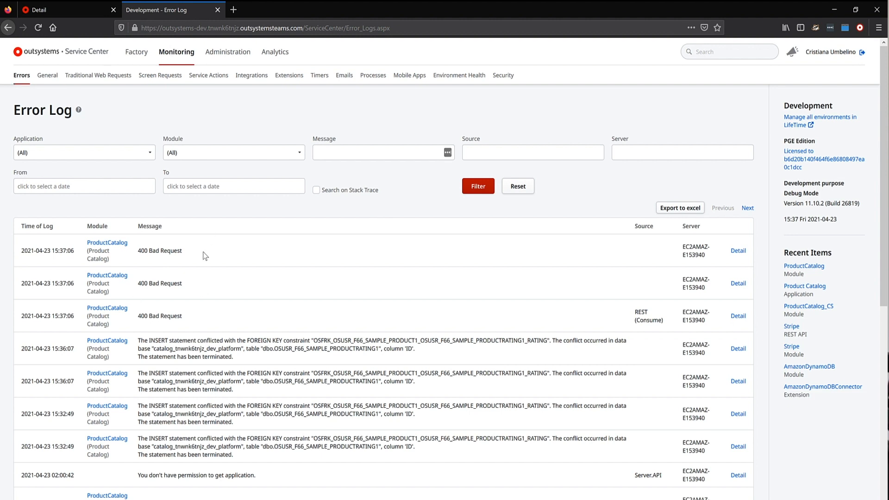
{"action": "mouse_move", "coordinate": [712, 322]}
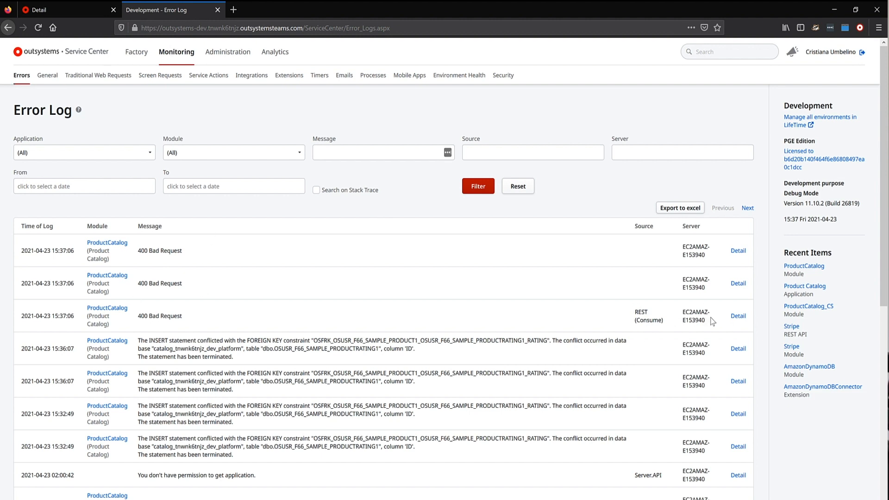
{"action": "left_click", "coordinate": [739, 316]}
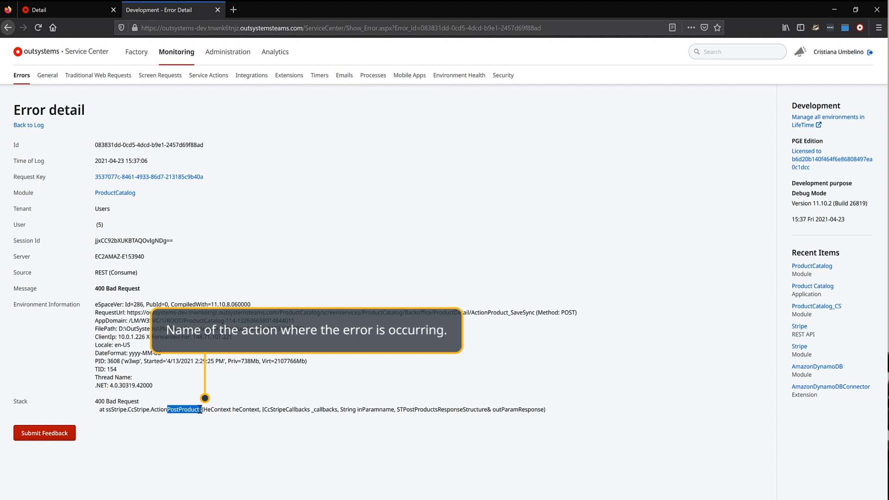
{"action": "mouse_move", "coordinate": [253, 253]}
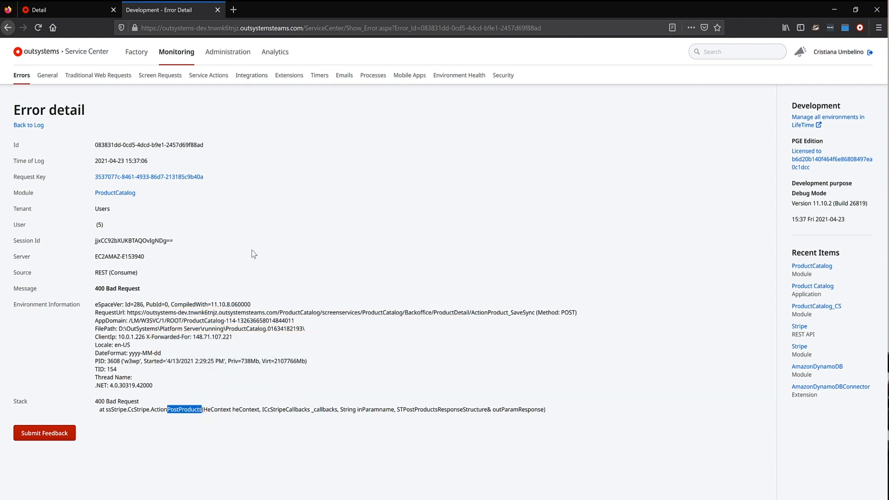
{"action": "mouse_move", "coordinate": [270, 259]}
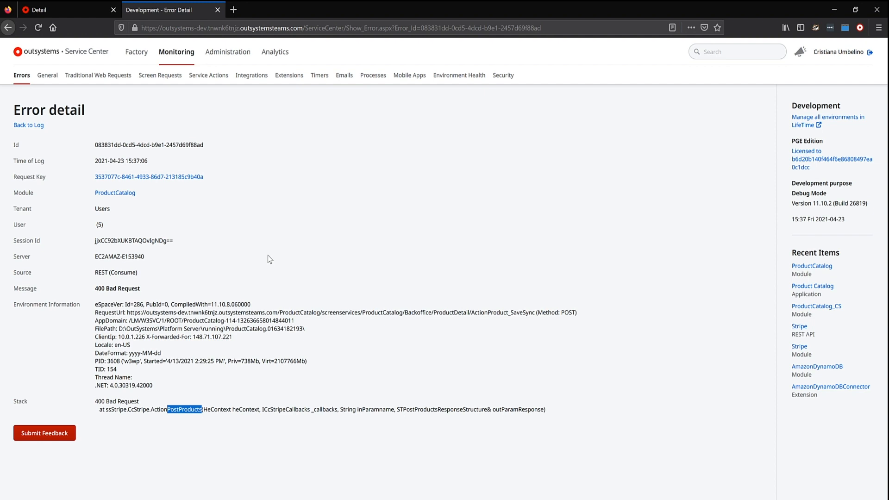
{"action": "mouse_move", "coordinate": [259, 90]}
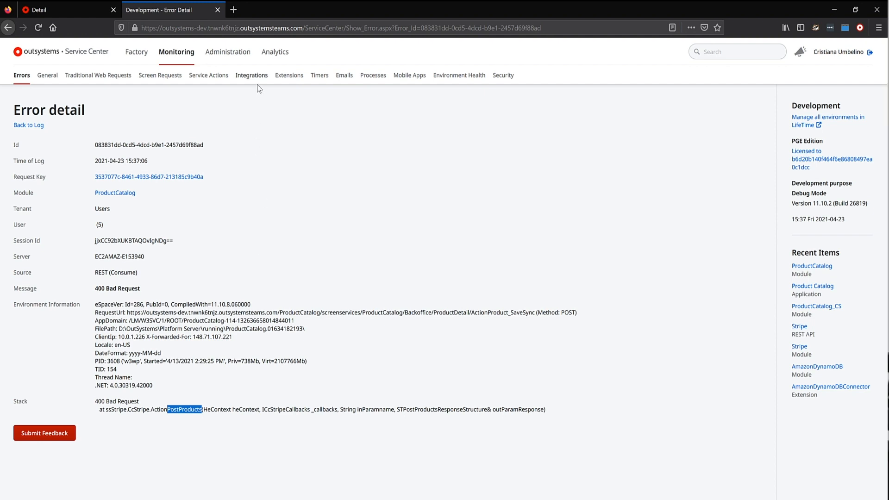
In Monitoring > Integrations, view the failed Stripe.PostProducts error entry, then ProductCatalog_CS's details.
{"action": "left_click", "coordinate": [251, 75]}
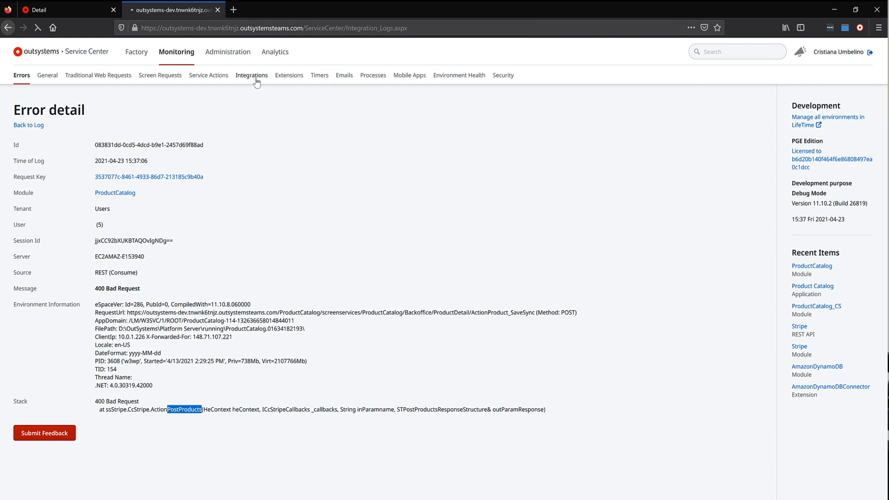
{"action": "left_click", "coordinate": [252, 75]}
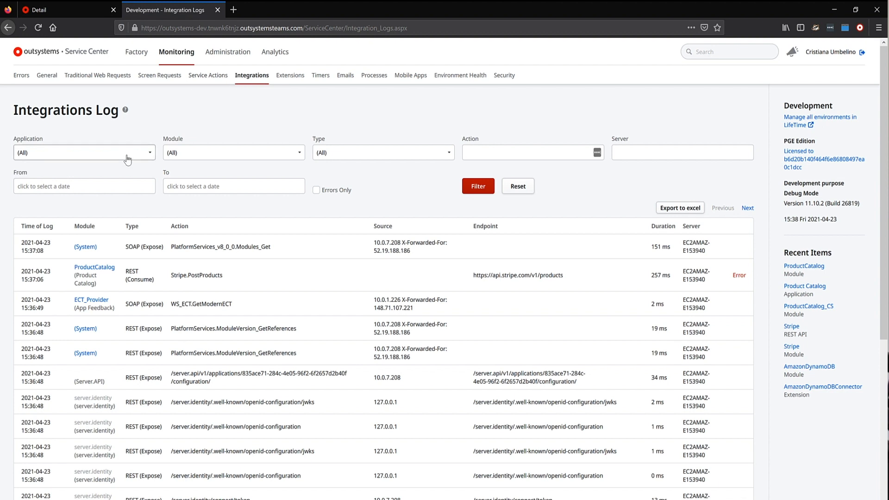
{"action": "mouse_move", "coordinate": [178, 272]}
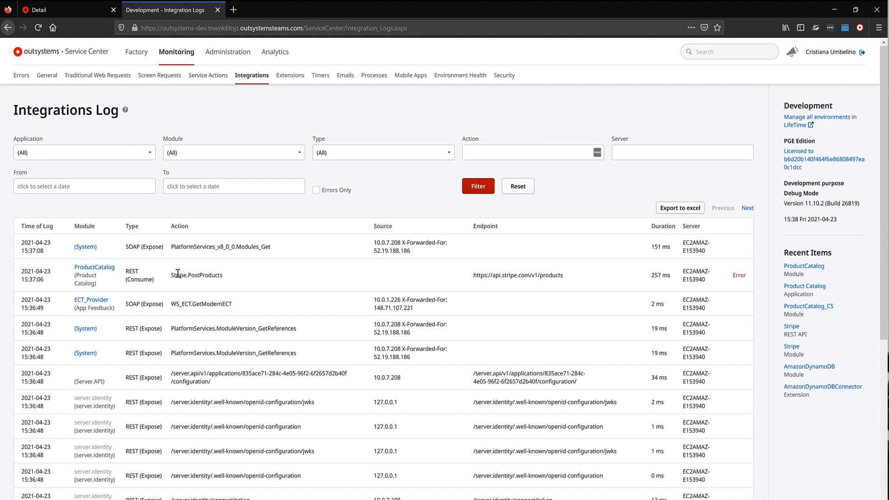
{"action": "left_click", "coordinate": [739, 275]}
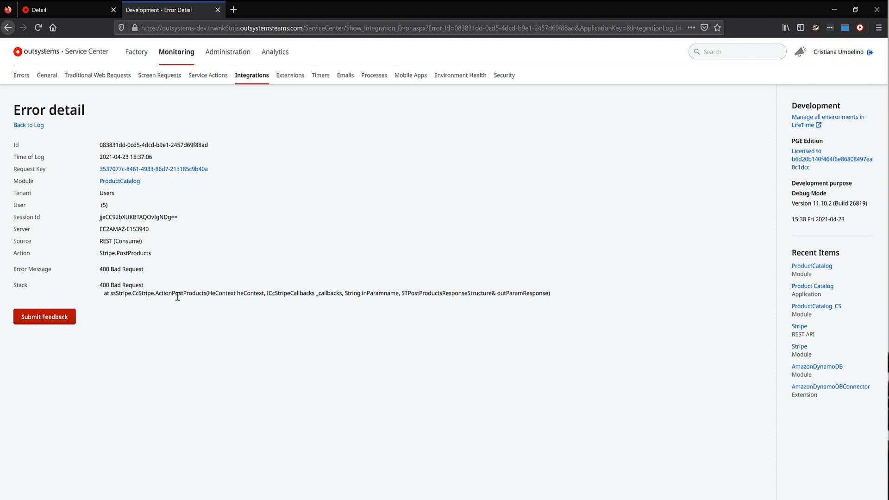
{"action": "mouse_move", "coordinate": [61, 146]}
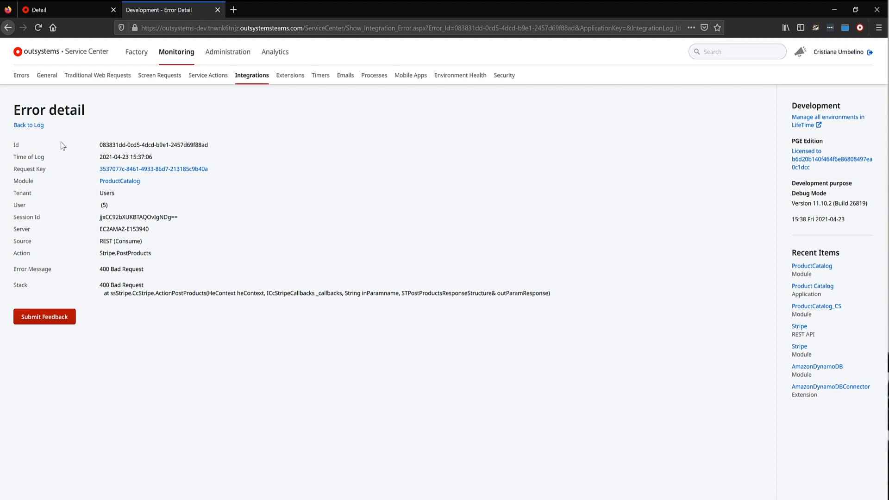
{"action": "left_click", "coordinate": [120, 181]}
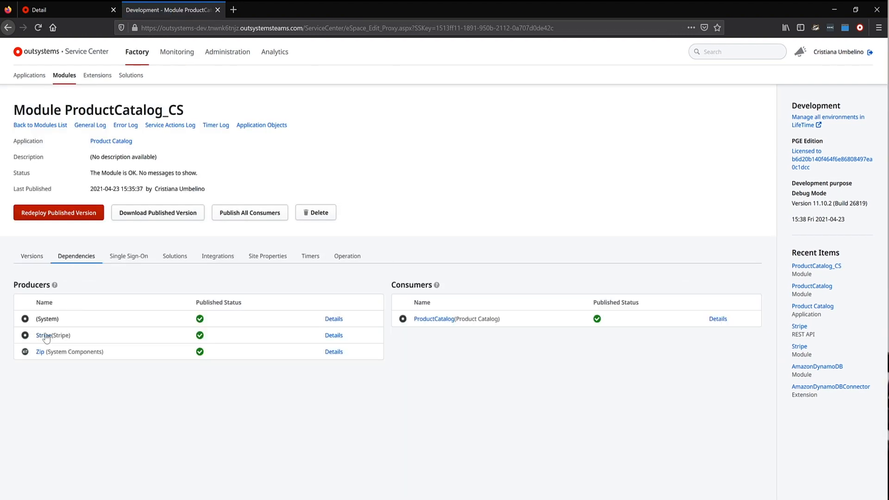
Set the consumed Stripe REST API's Logging Level to Full in ProductCatalog_CS, then go back to the product form.
{"action": "left_click", "coordinate": [43, 336]}
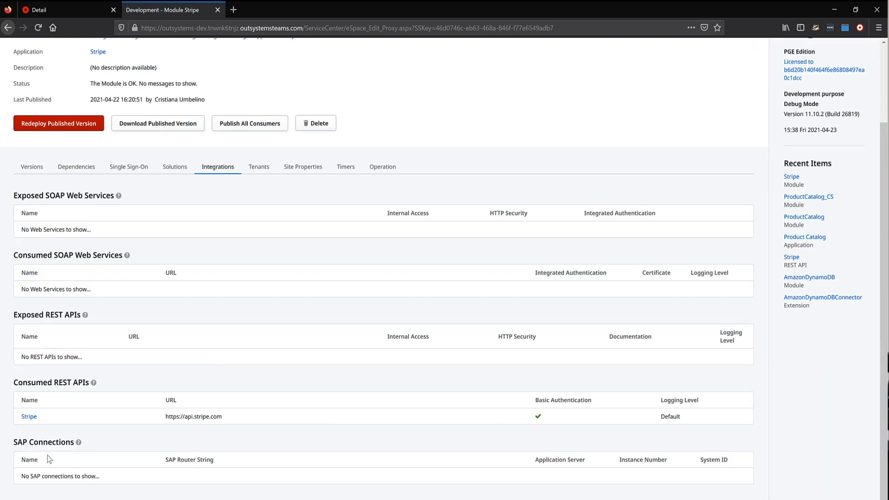
{"action": "left_click", "coordinate": [29, 416]}
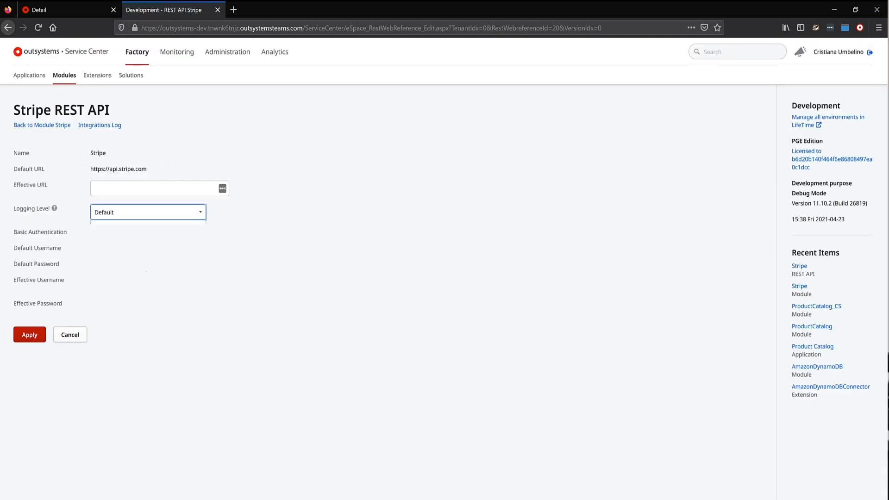
{"action": "left_click", "coordinate": [147, 212]}
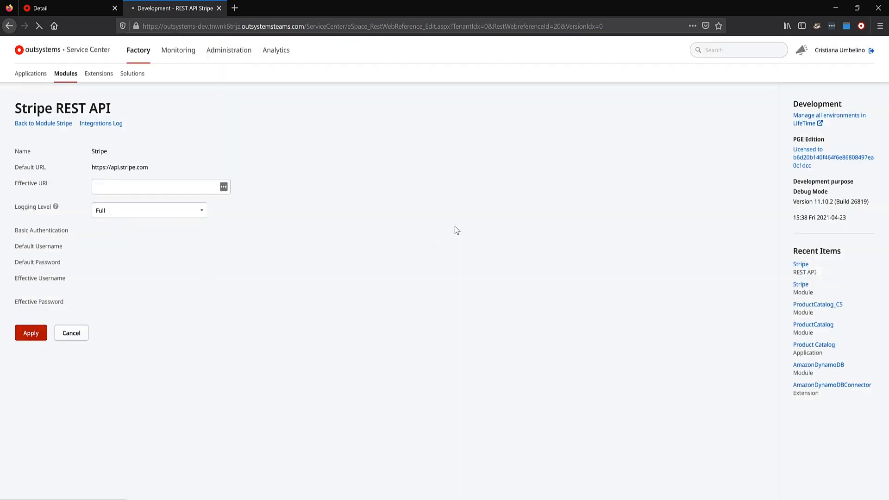
{"action": "left_click", "coordinate": [31, 333]}
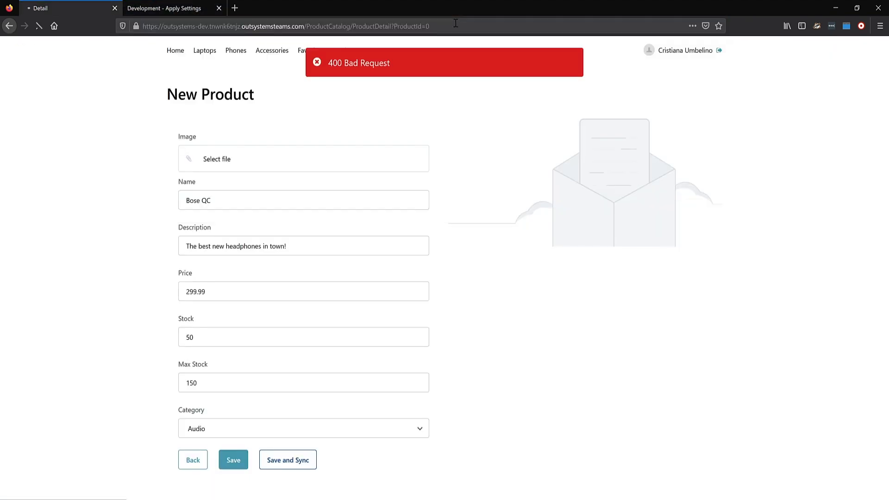
Retry saving product 'Bose QC', then read the newest Stripe.PostProducts error trace showing parameter_missing for name.
{"action": "left_click", "coordinate": [39, 25]}
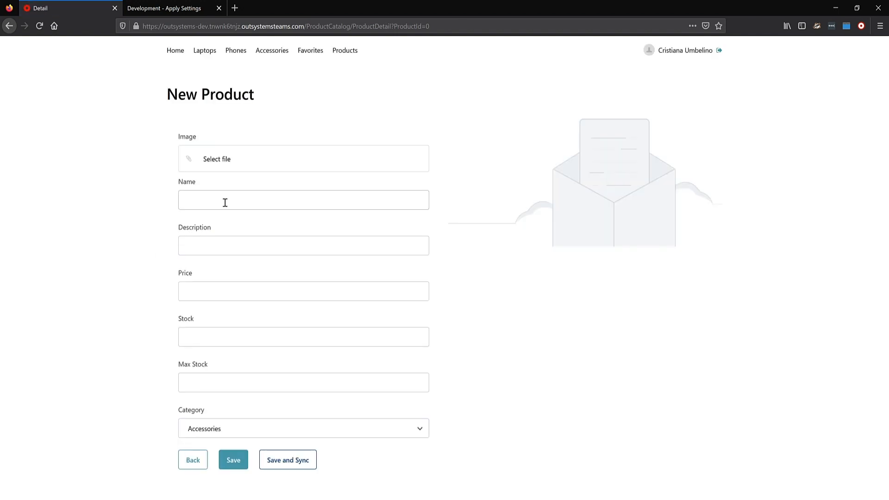
{"action": "type", "text": "Bose QC"}
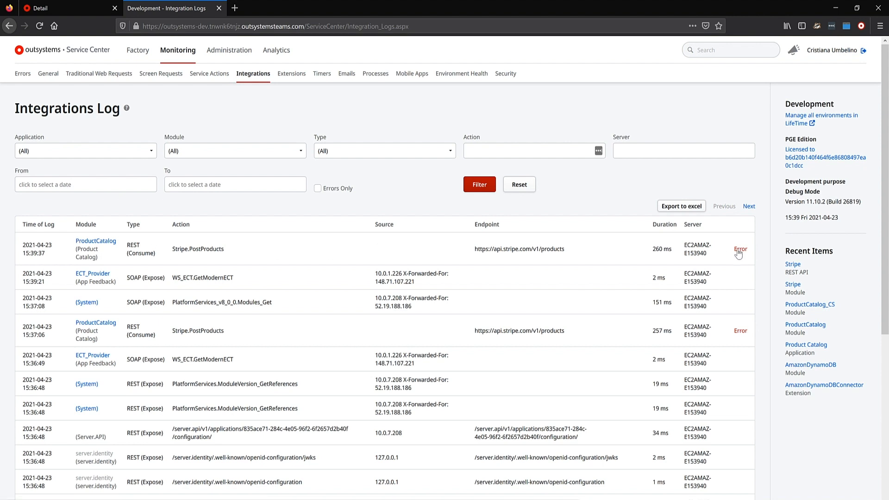
{"action": "left_click", "coordinate": [740, 250]}
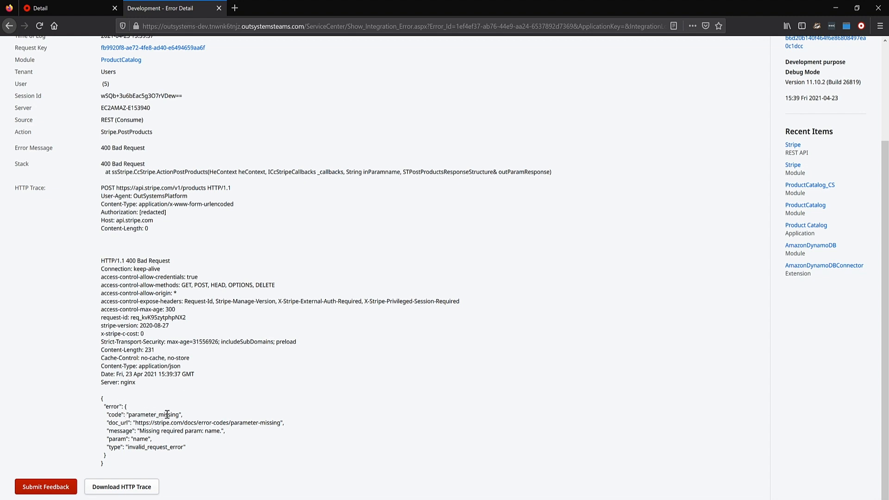
{"action": "double_click", "coordinate": [205, 431]}
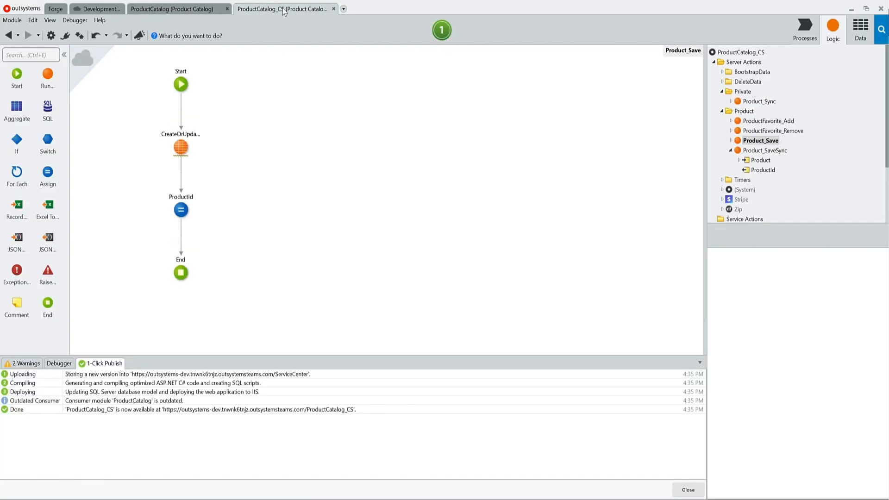
Fill the empty Name input of the CreateProduct call in Product_Sync and 1-Click Publish ProductCatalog_CS.
{"action": "left_click", "coordinate": [767, 150]}
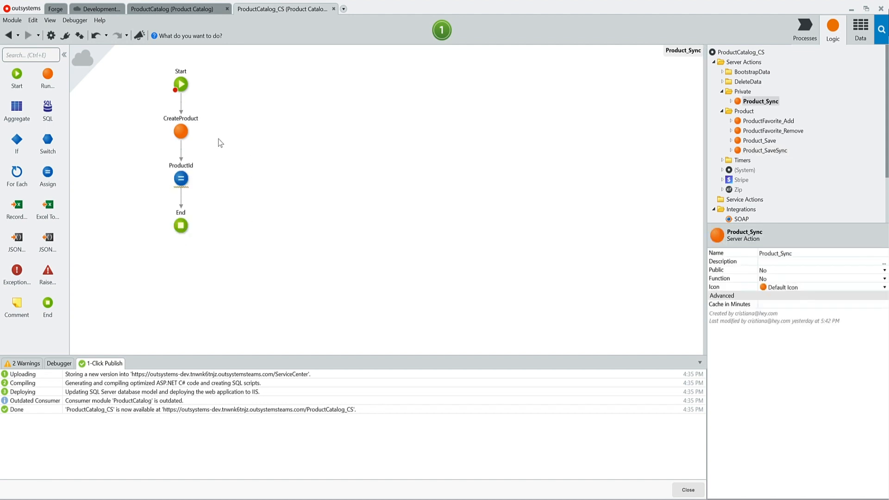
{"action": "left_click", "coordinate": [180, 131]}
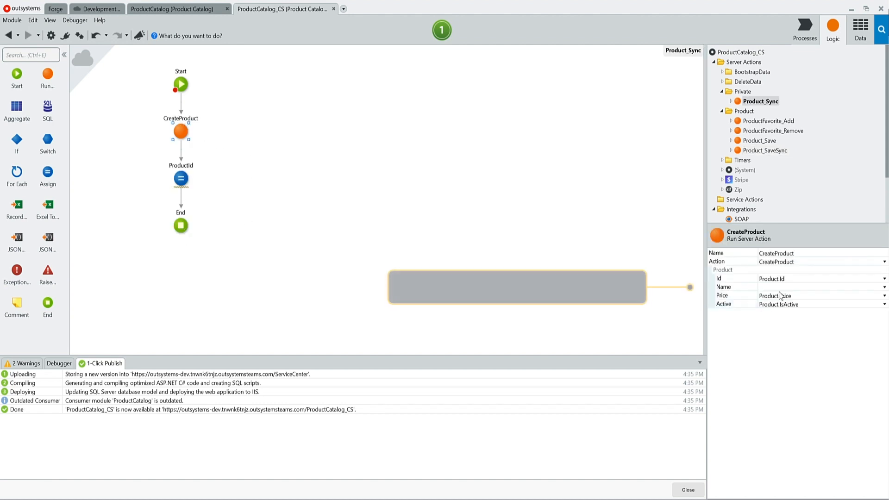
{"action": "left_click", "coordinate": [884, 287]}
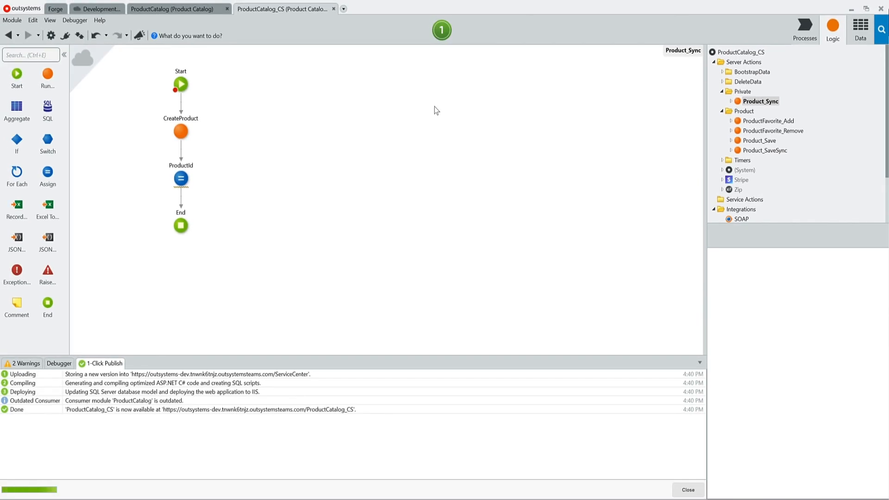
{"action": "left_click", "coordinate": [172, 9]}
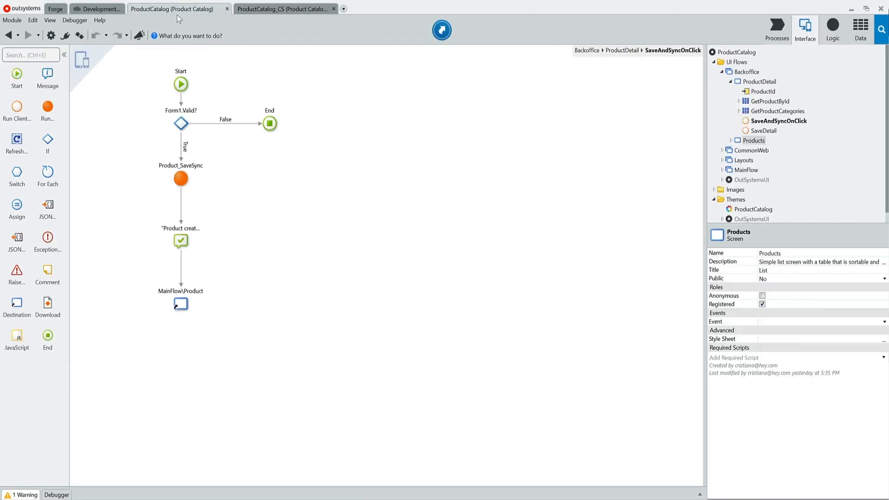
{"action": "mouse_move", "coordinate": [348, 38]}
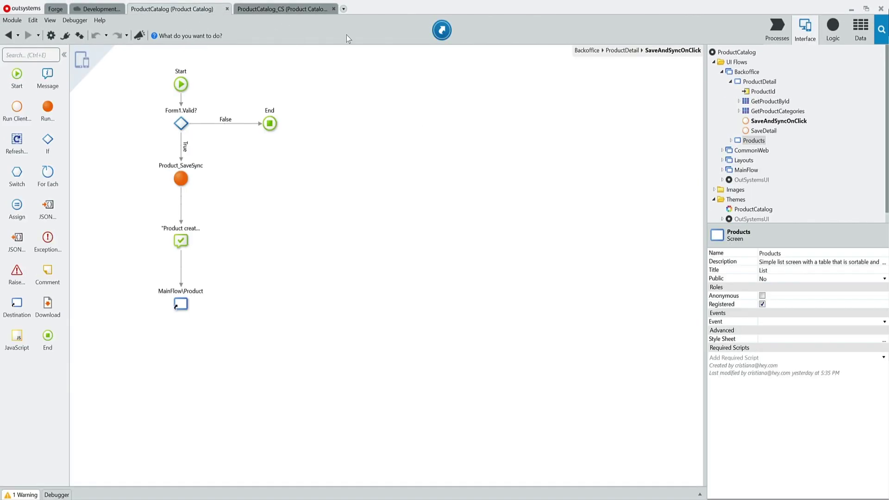
{"action": "left_click", "coordinate": [441, 30]}
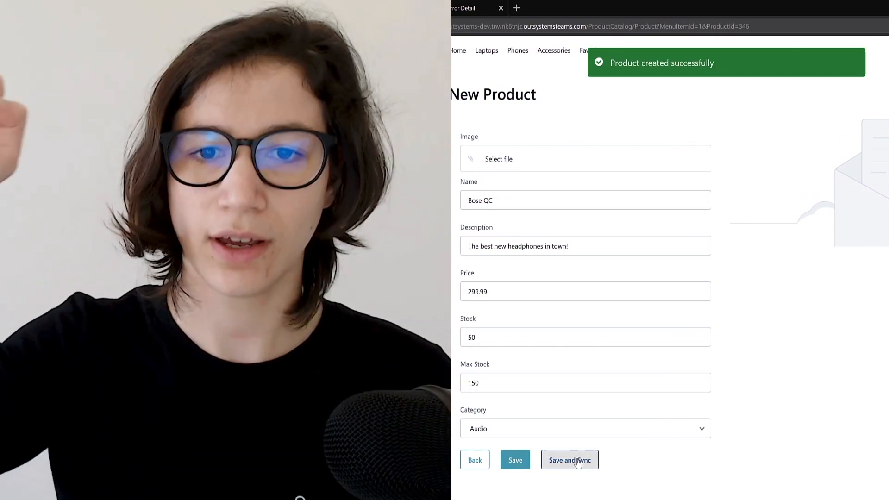
View the Bose QC product page at $0.00, then return to the Service Center Error Detail.
{"action": "left_click", "coordinate": [569, 460]}
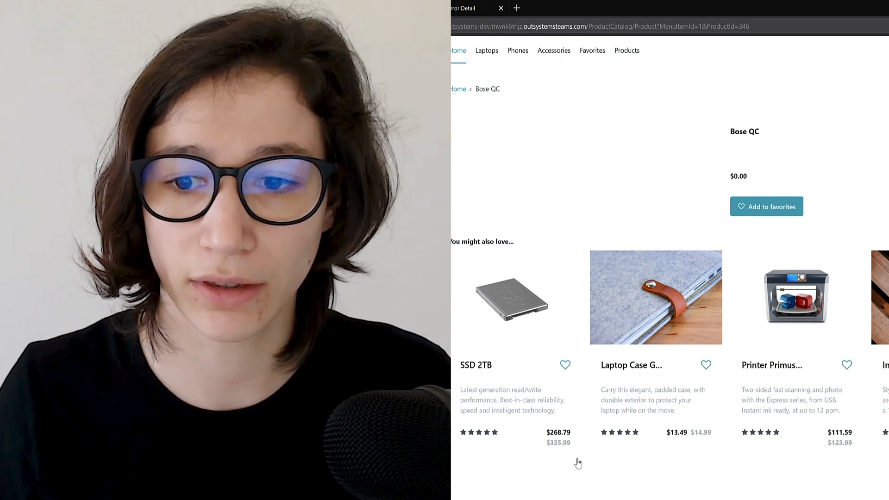
{"action": "mouse_move", "coordinate": [594, 437]}
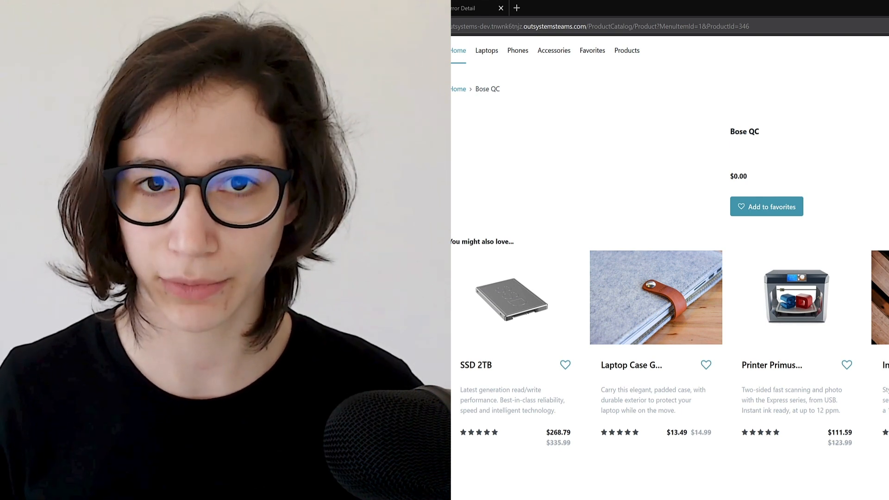
{"action": "left_click", "coordinate": [167, 8]}
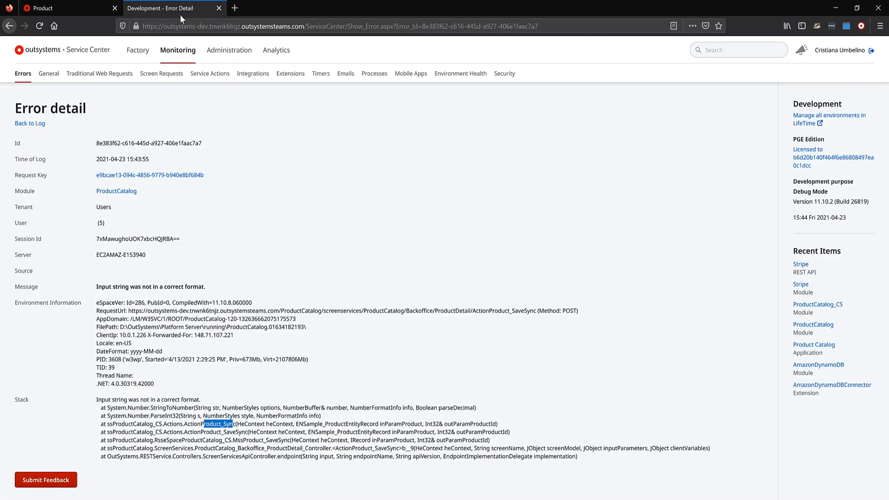
Open the Product Catalog application and view the ProductCatalog home module's Dependencies.
{"action": "left_click", "coordinate": [137, 50]}
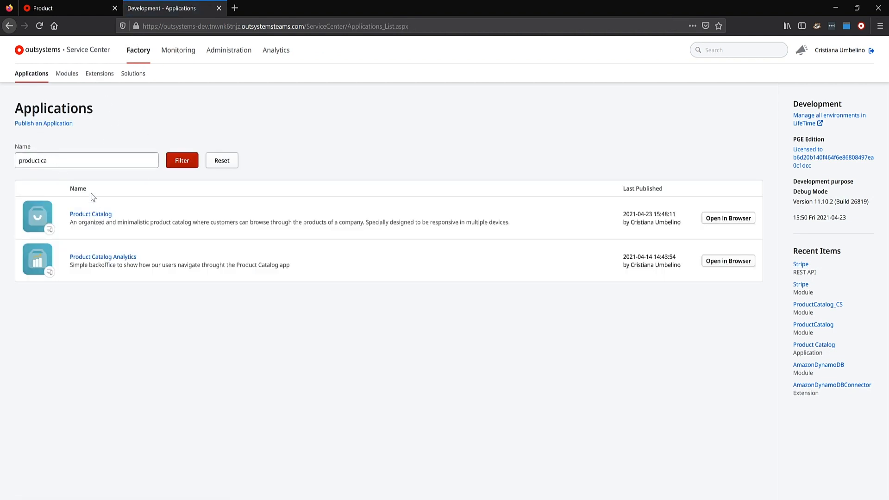
{"action": "left_click", "coordinate": [91, 214]}
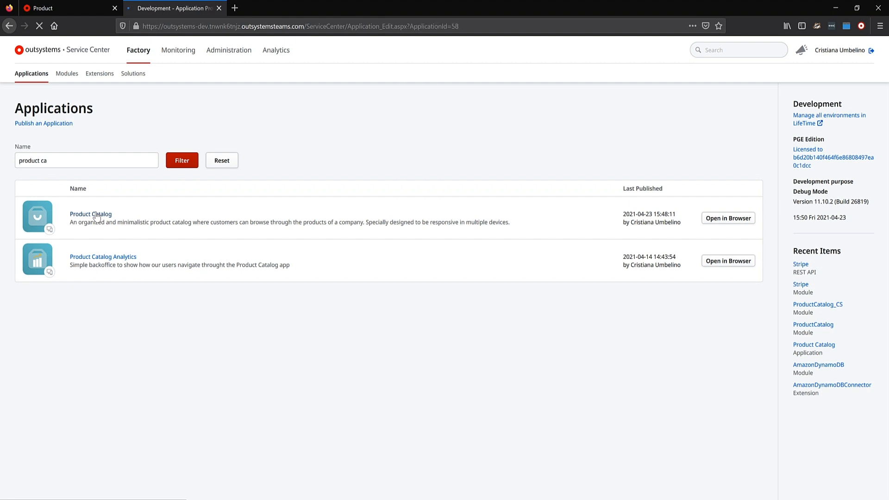
{"action": "left_click", "coordinate": [91, 214]}
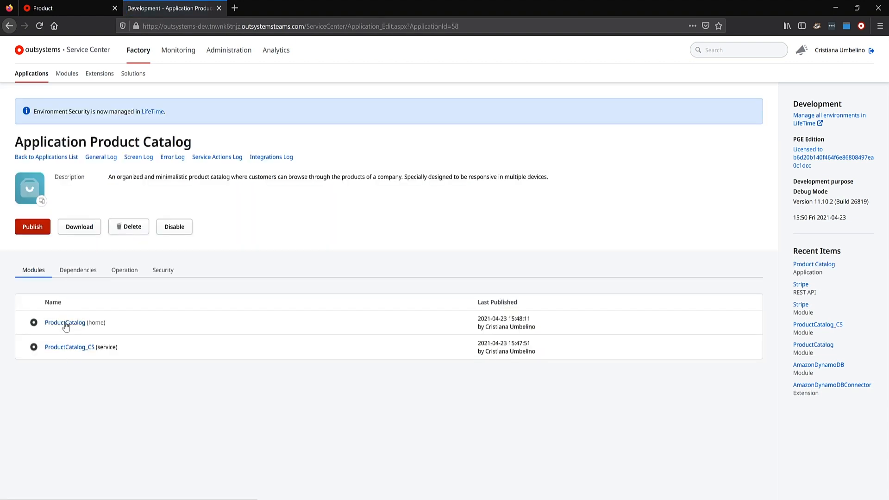
{"action": "left_click", "coordinate": [64, 323]}
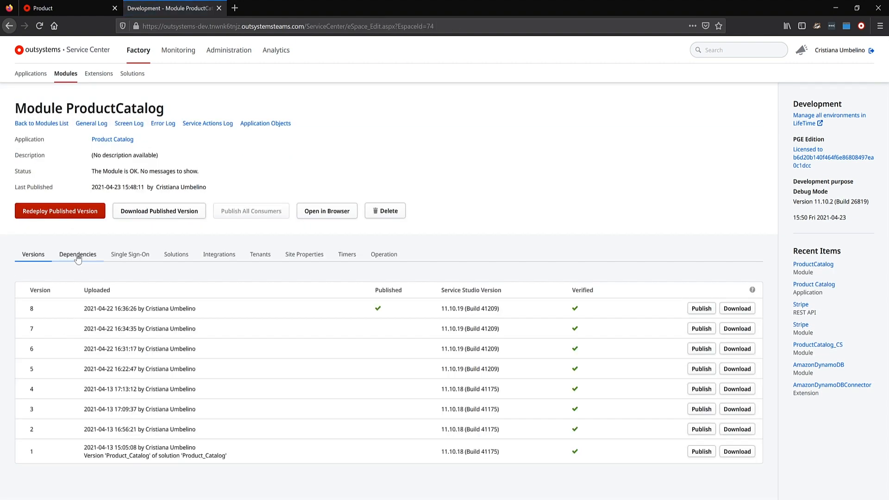
{"action": "left_click", "coordinate": [77, 254]}
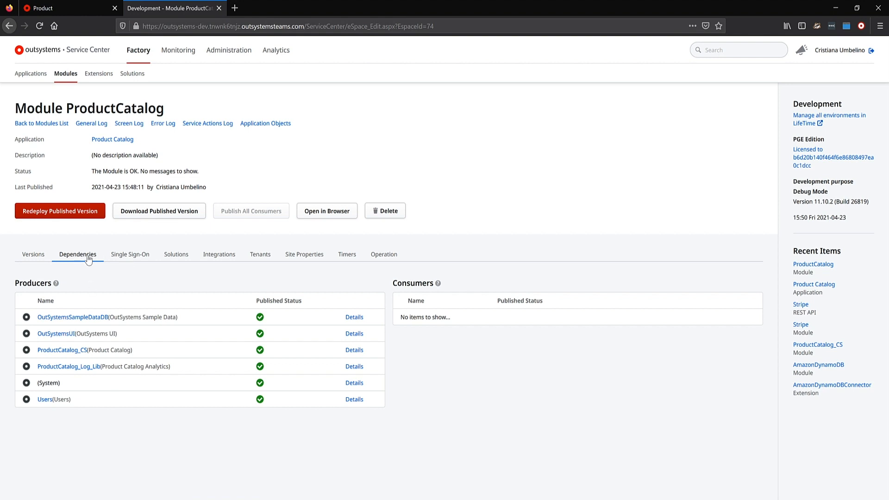
{"action": "mouse_move", "coordinate": [261, 402]}
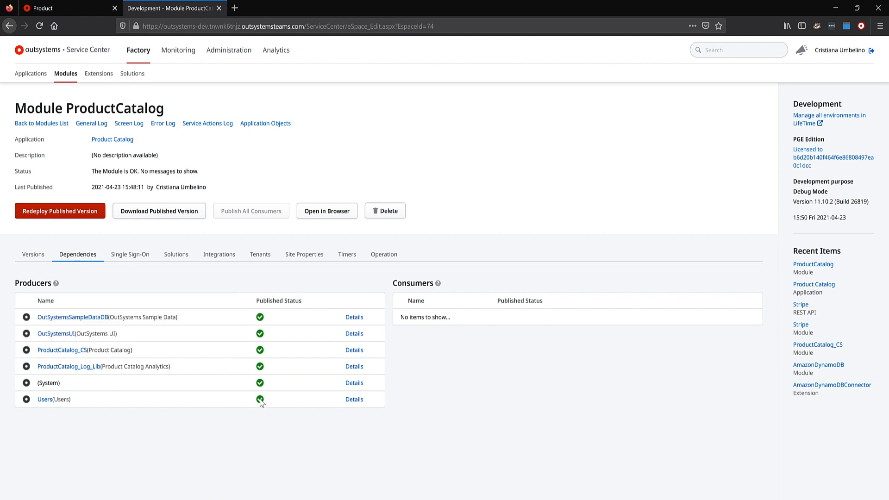
{"action": "mouse_move", "coordinate": [55, 350]}
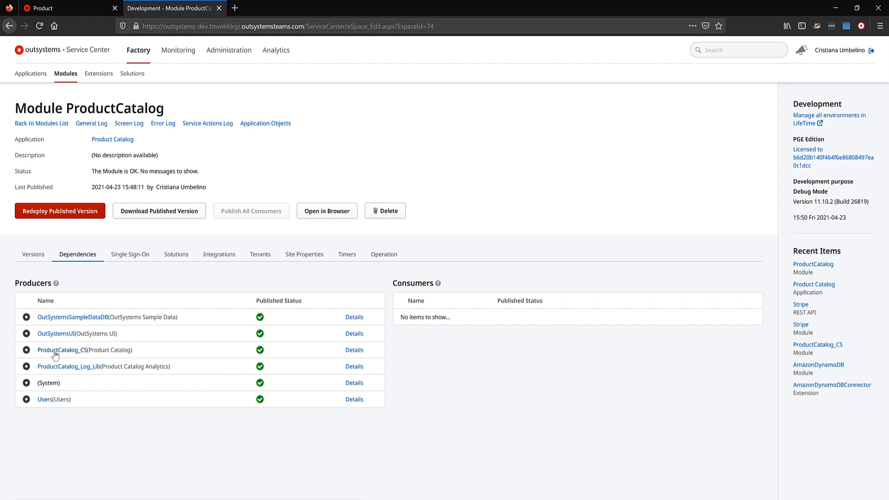
View the ProductCatalog_CS service module's Dependencies: Stripe and Zip producers, ProductCatalog consumer.
{"action": "left_click", "coordinate": [60, 350]}
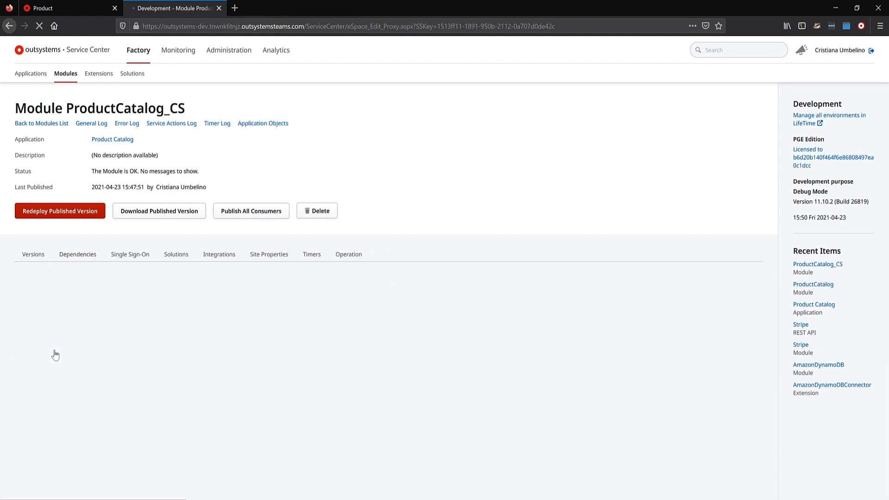
{"action": "left_click", "coordinate": [32, 254]}
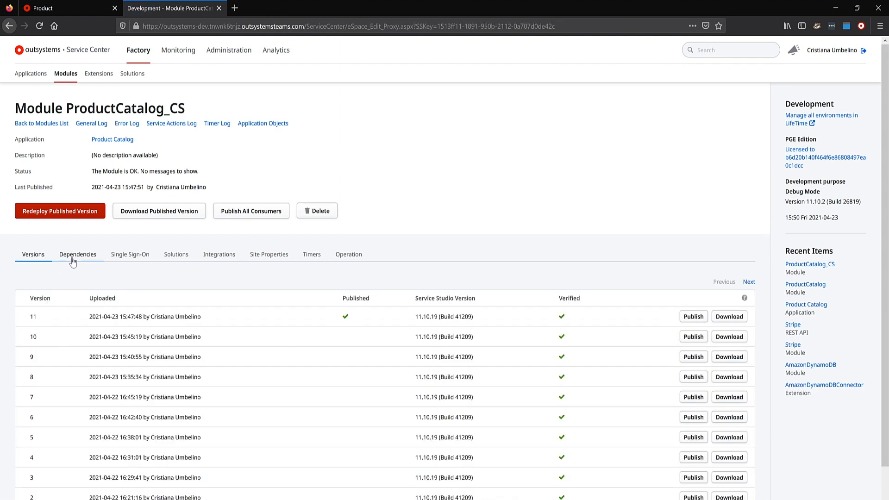
{"action": "left_click", "coordinate": [78, 254]}
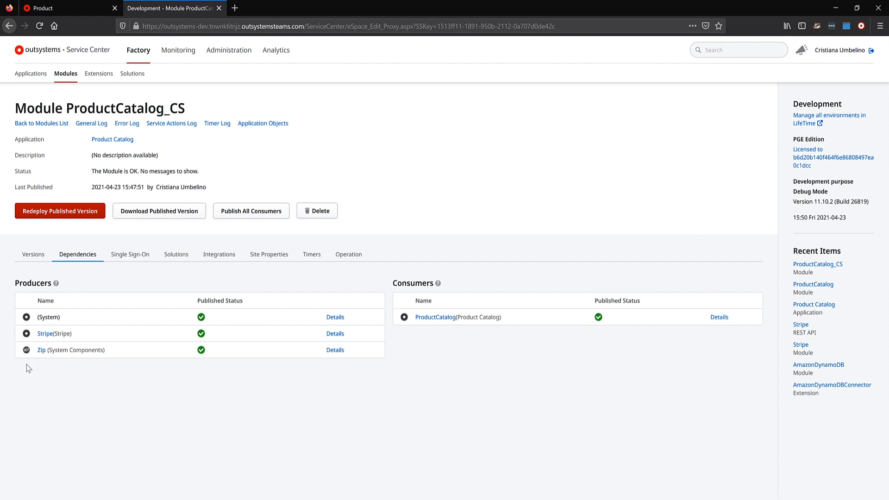
{"action": "mouse_move", "coordinate": [219, 254]}
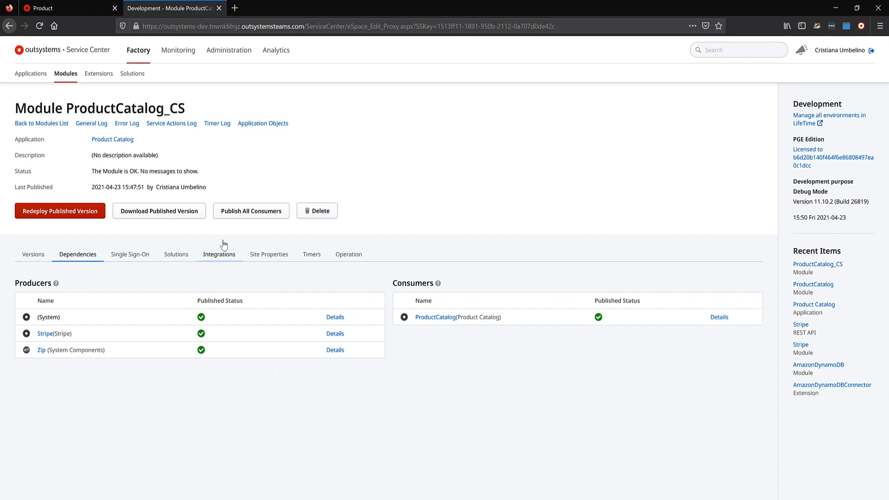
{"action": "mouse_move", "coordinate": [178, 54]}
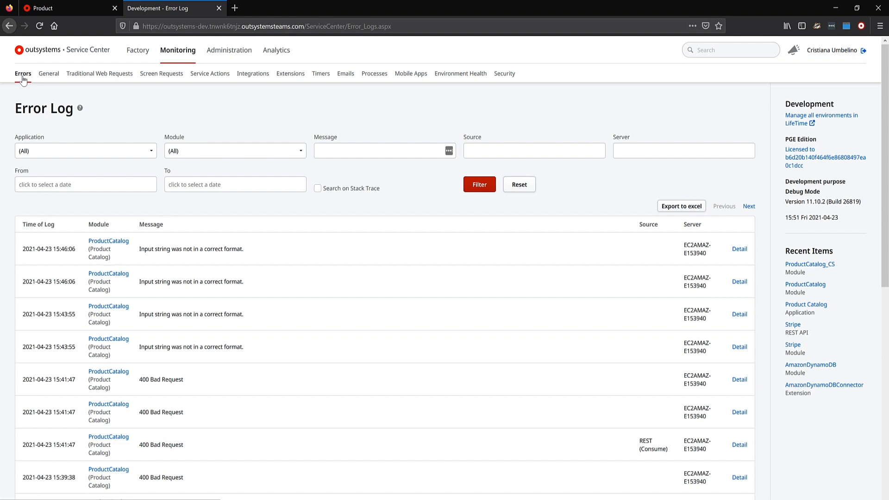
{"action": "mouse_move", "coordinate": [48, 76]}
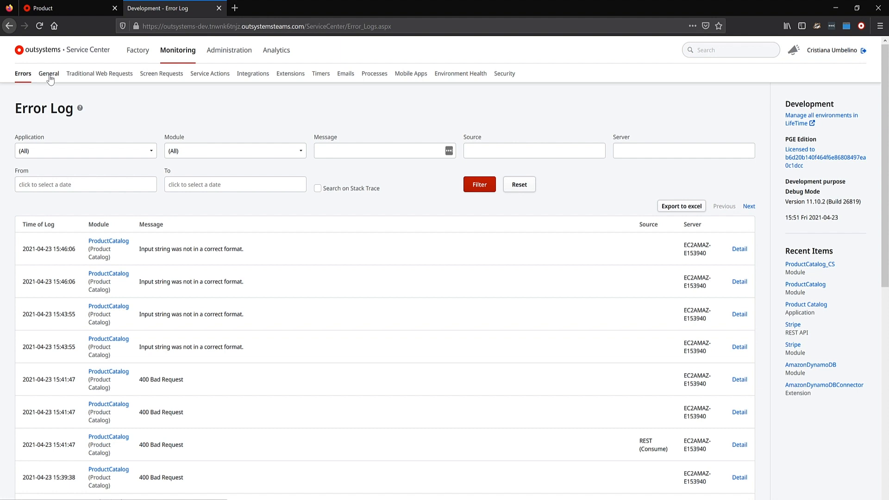
{"action": "mouse_move", "coordinate": [60, 83]}
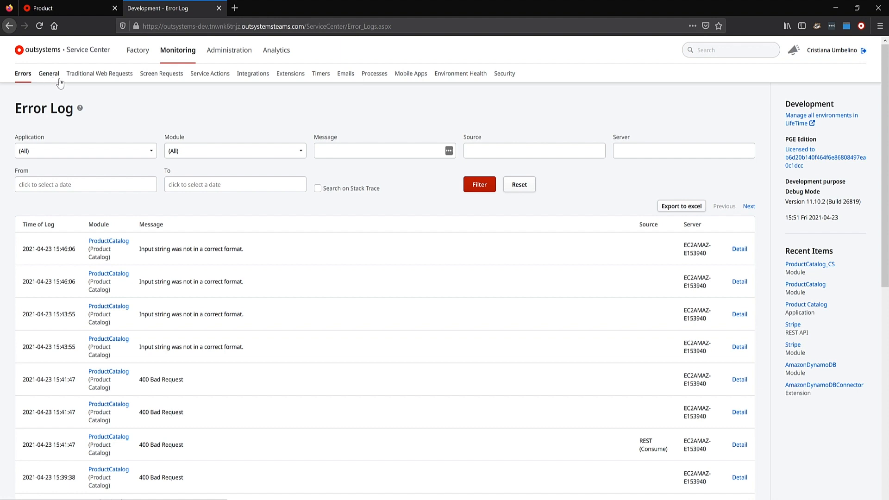
{"action": "mouse_move", "coordinate": [104, 78]}
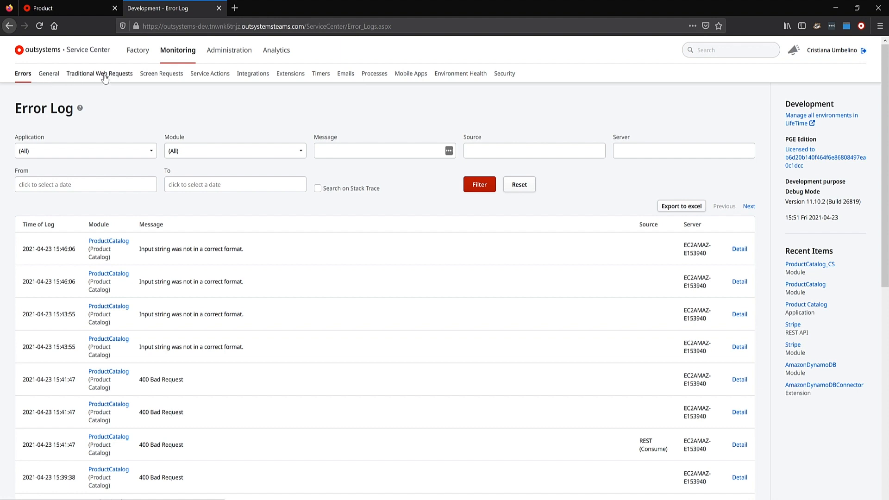
{"action": "mouse_move", "coordinate": [116, 81]}
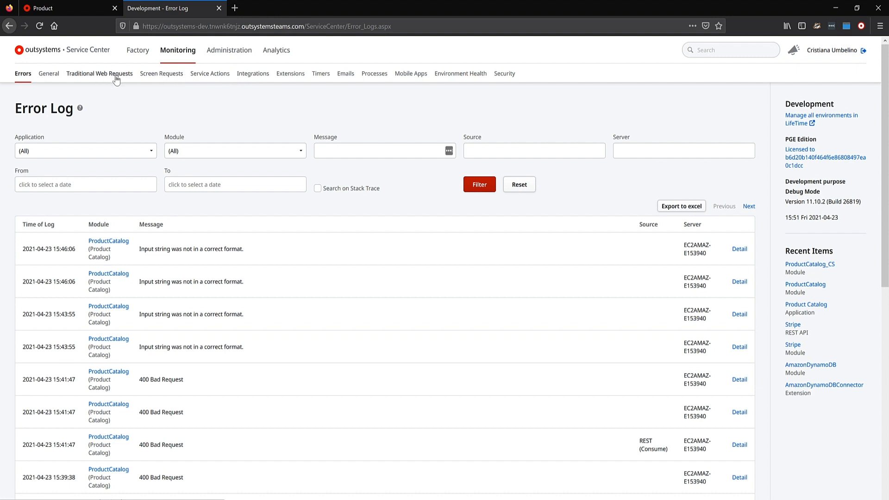
{"action": "mouse_move", "coordinate": [195, 82]}
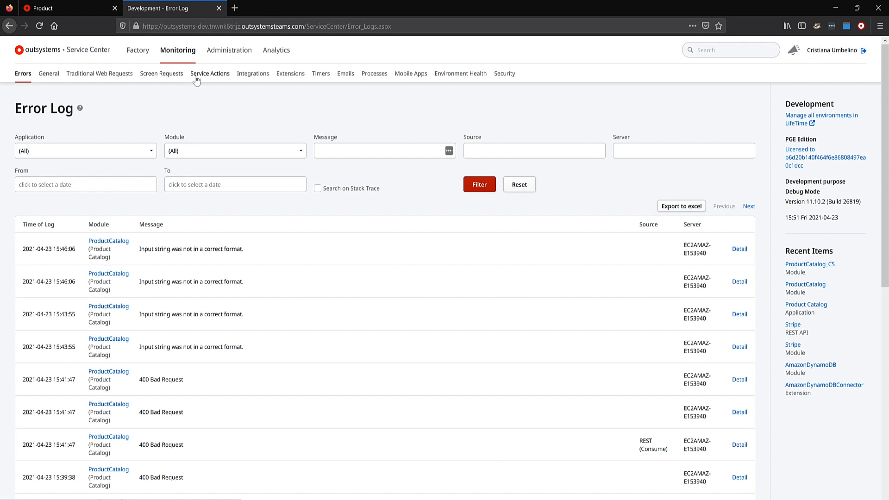
{"action": "mouse_move", "coordinate": [205, 79]}
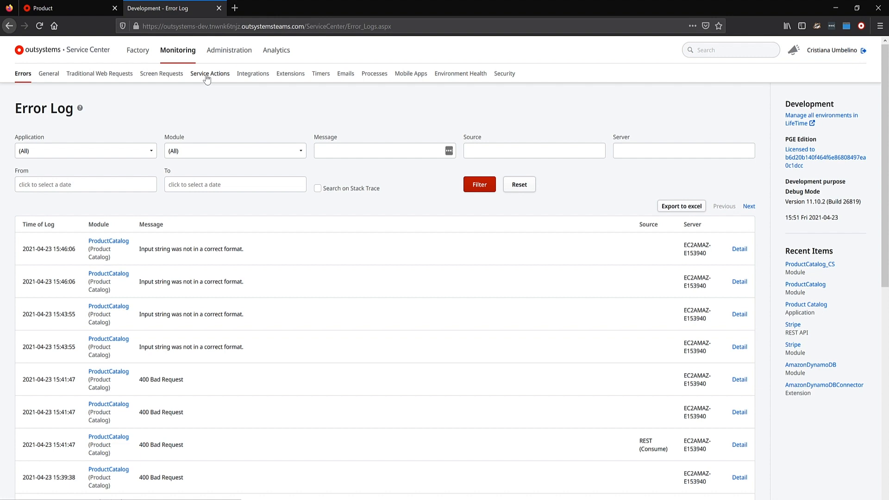
{"action": "mouse_move", "coordinate": [253, 76]}
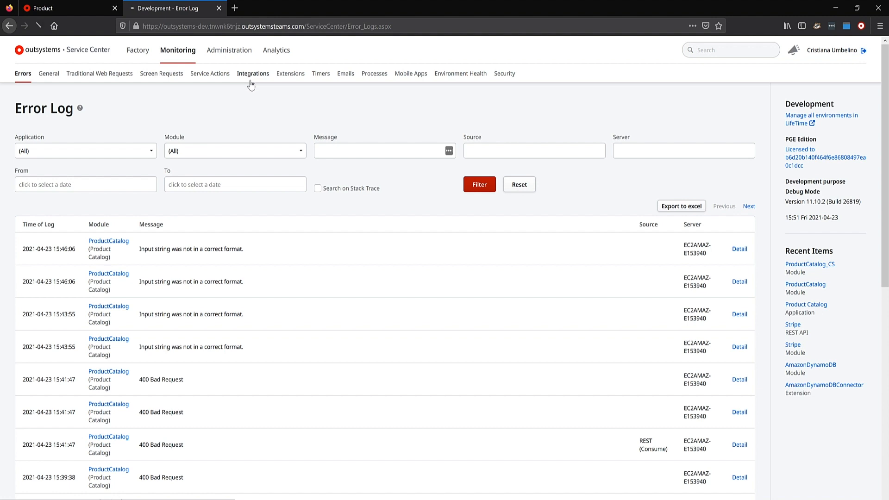
Show the Integrations Log of recent REST and SOAP calls under Monitoring.
{"action": "left_click", "coordinate": [253, 73]}
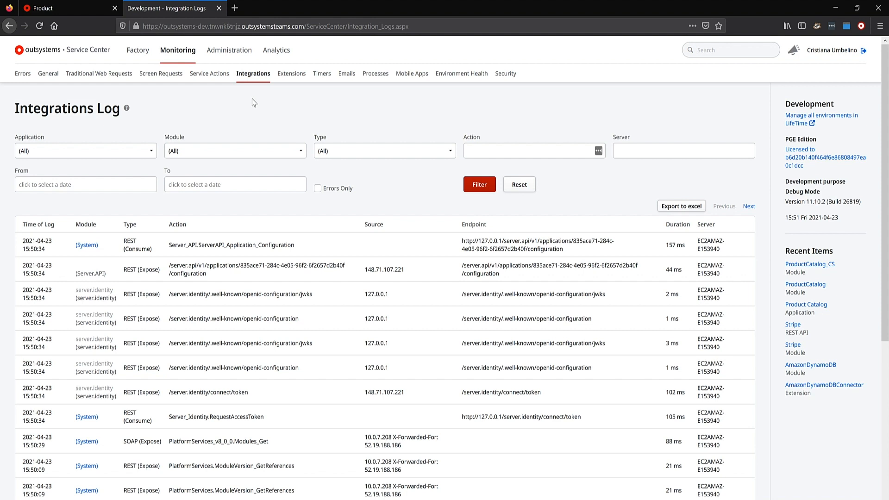
{"action": "mouse_move", "coordinate": [283, 108]}
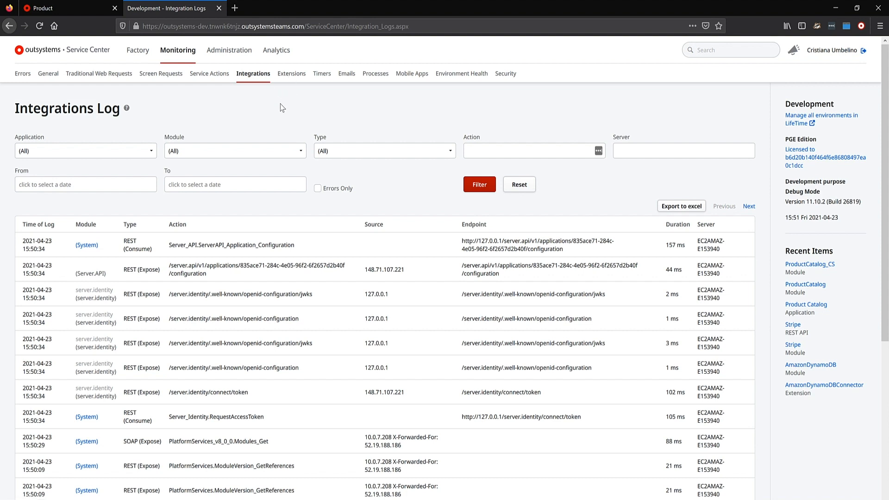
{"action": "mouse_move", "coordinate": [287, 112]}
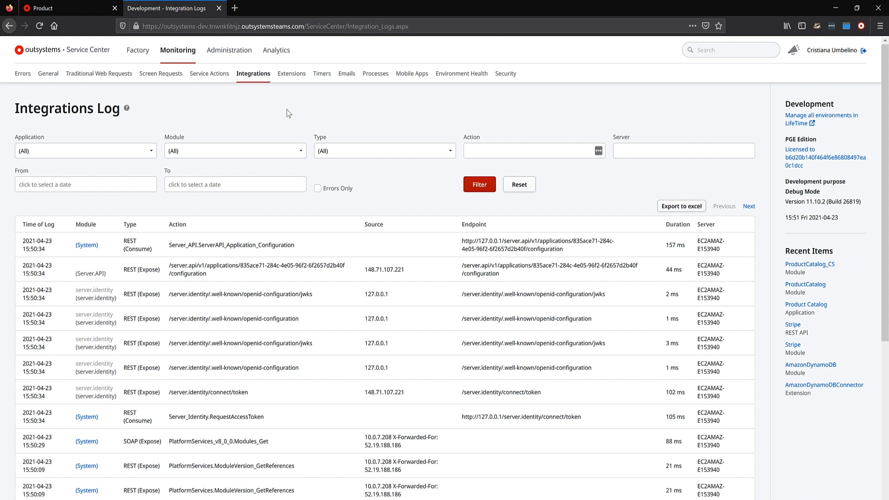
{"action": "mouse_move", "coordinate": [391, 90]}
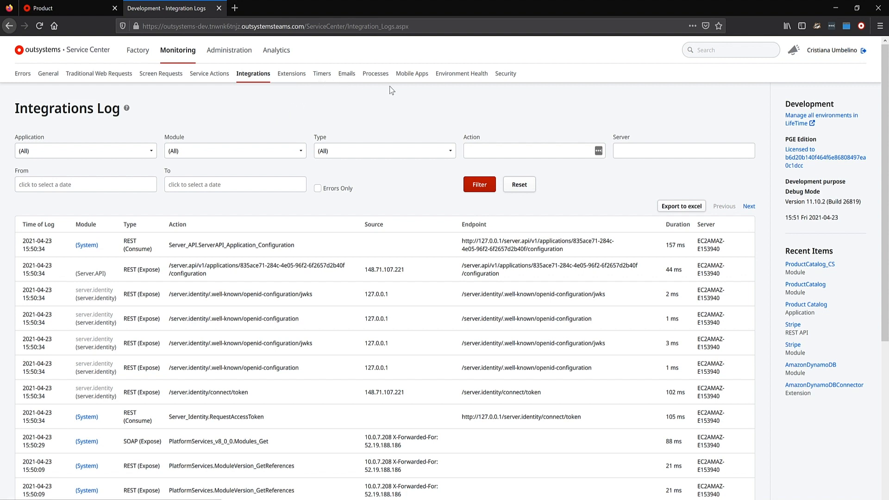
{"action": "mouse_move", "coordinate": [409, 104]}
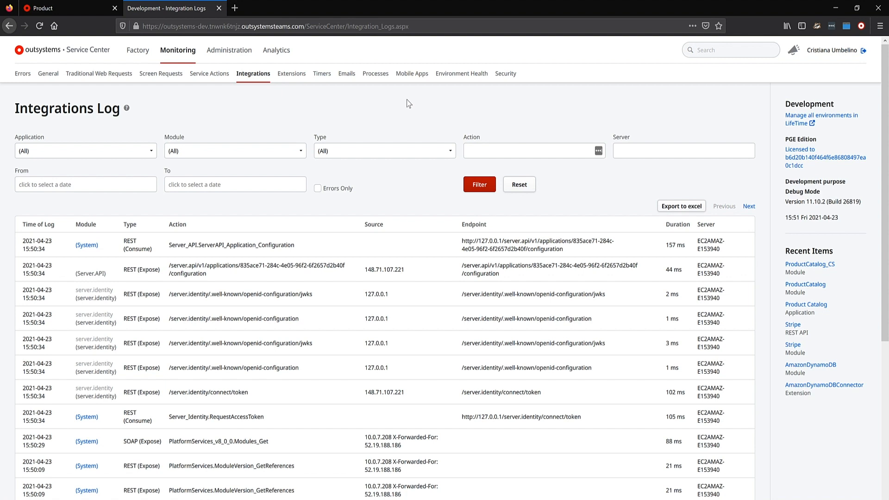